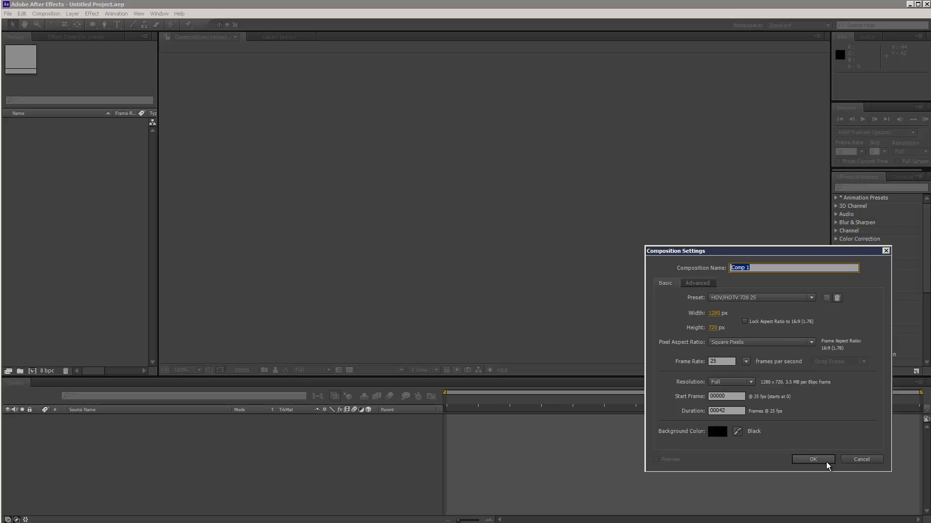
Step: Confirm the 1280x720 composition settings for the new shape-layer composition
{"action": "left_click", "coordinate": [812, 458]}
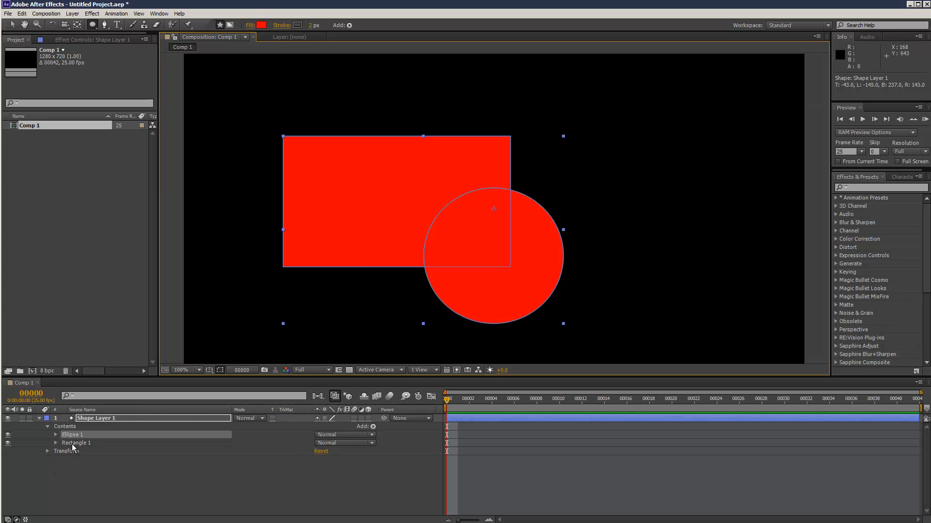
{"action": "mouse_move", "coordinate": [78, 434]}
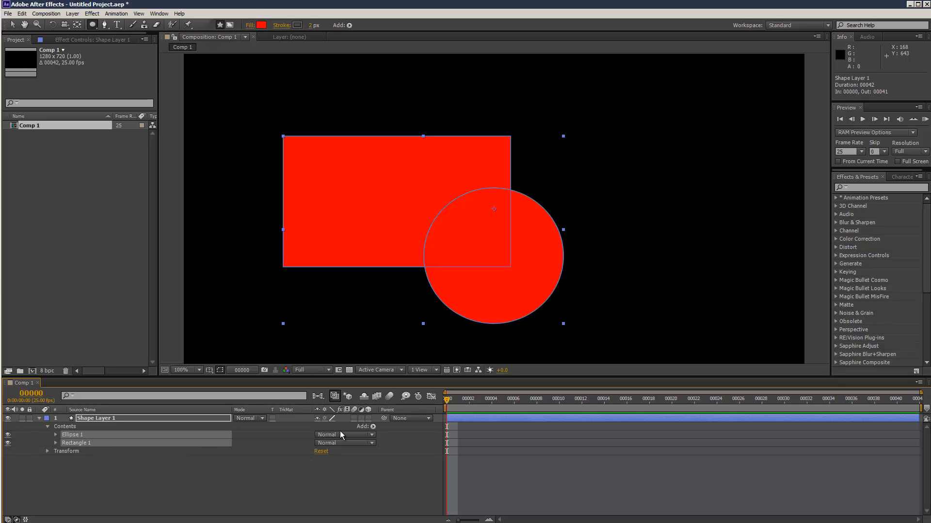
Step: Add Merge Paths to the shape layer's Contents so the rectangle and circle fuse
{"action": "left_click", "coordinate": [373, 426]}
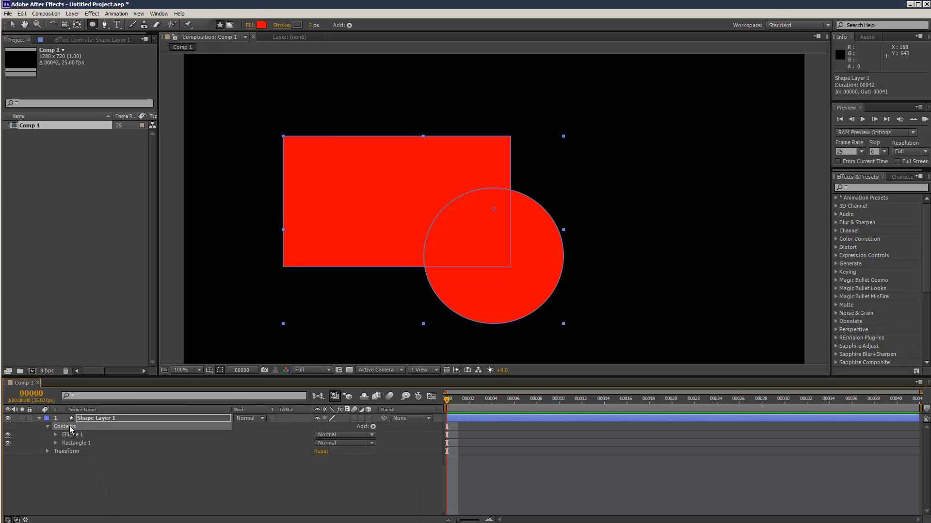
{"action": "left_click", "coordinate": [373, 427]}
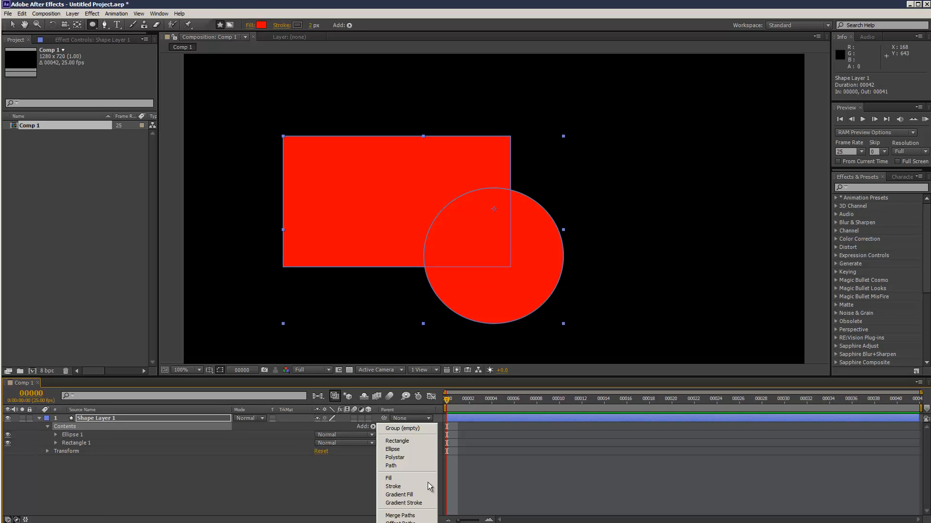
{"action": "left_click", "coordinate": [401, 514]}
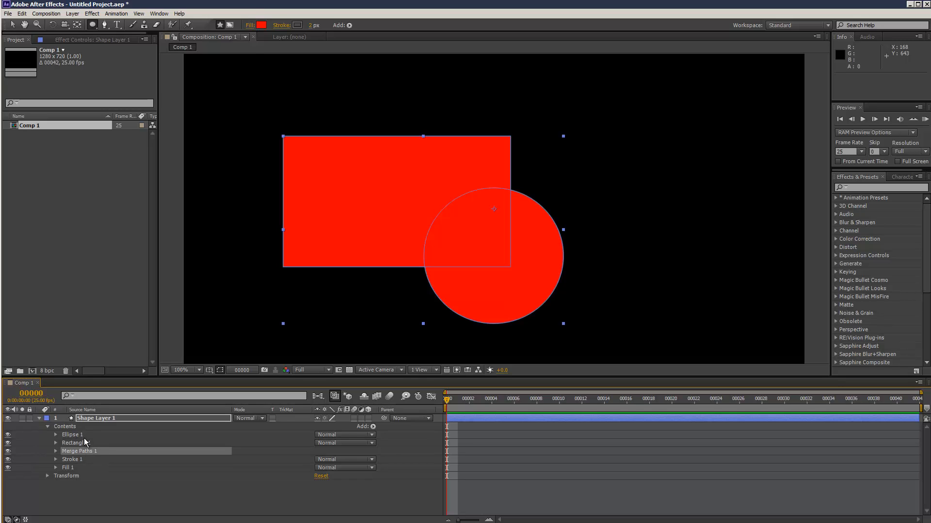
{"action": "mouse_move", "coordinate": [82, 455]}
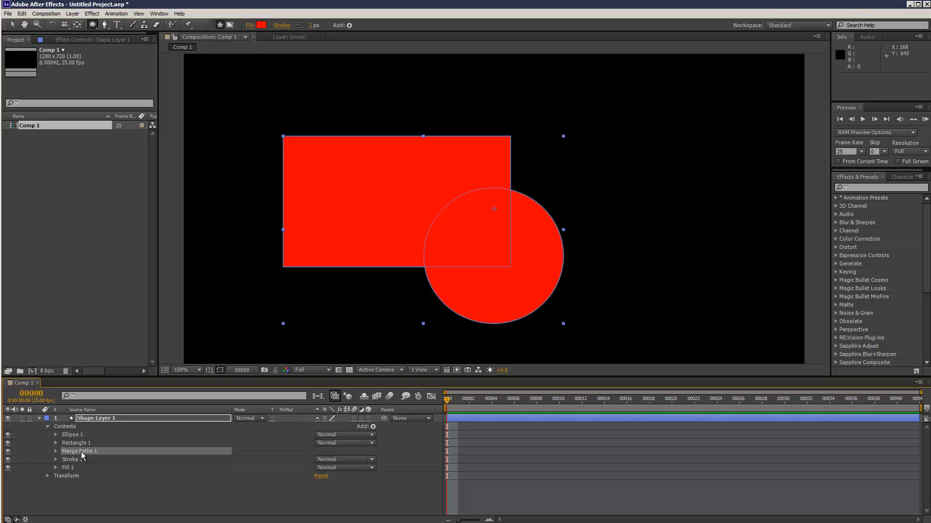
Step: Check the rectangle and ellipse groups, then deselect to preview the merged shape
{"action": "left_click", "coordinate": [75, 443]}
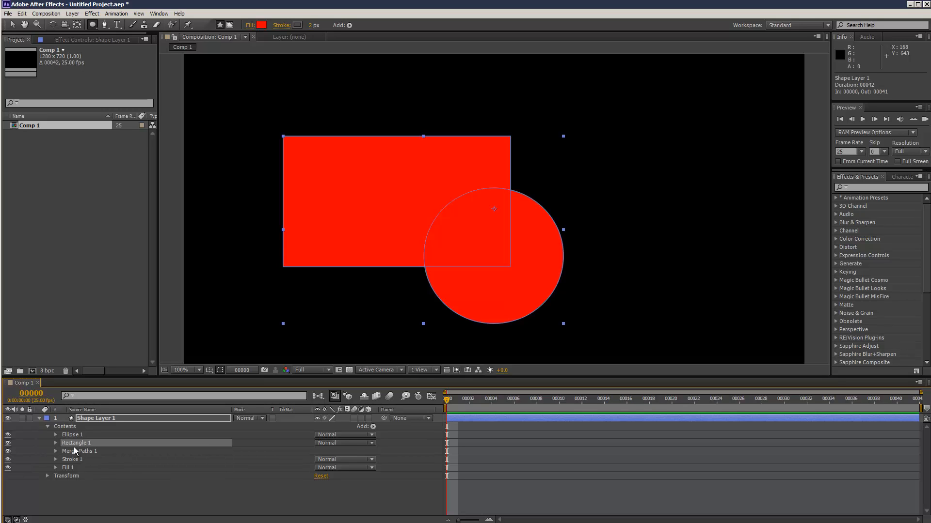
{"action": "left_click", "coordinate": [72, 434]}
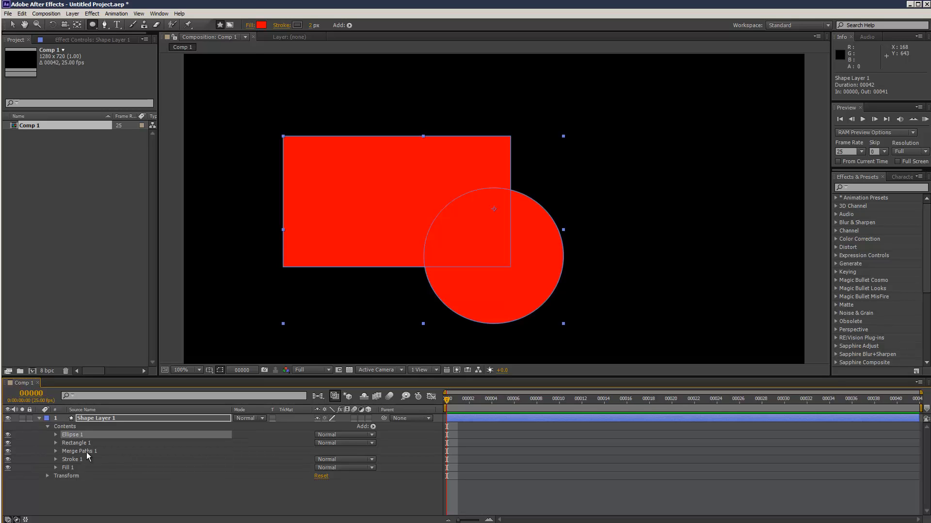
{"action": "left_click", "coordinate": [78, 451]}
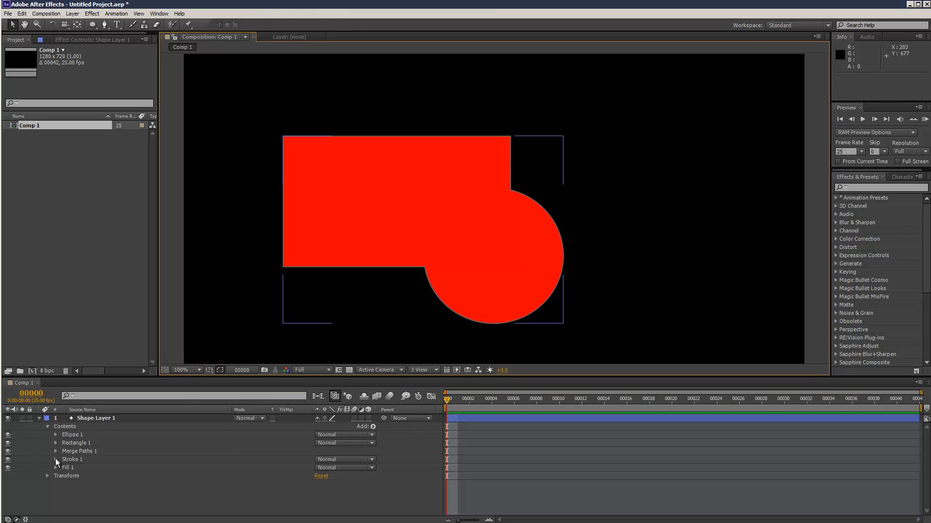
Step: Give Stroke 1 a thick grey outline with Stroke Width 19
{"action": "left_click", "coordinate": [56, 450]}
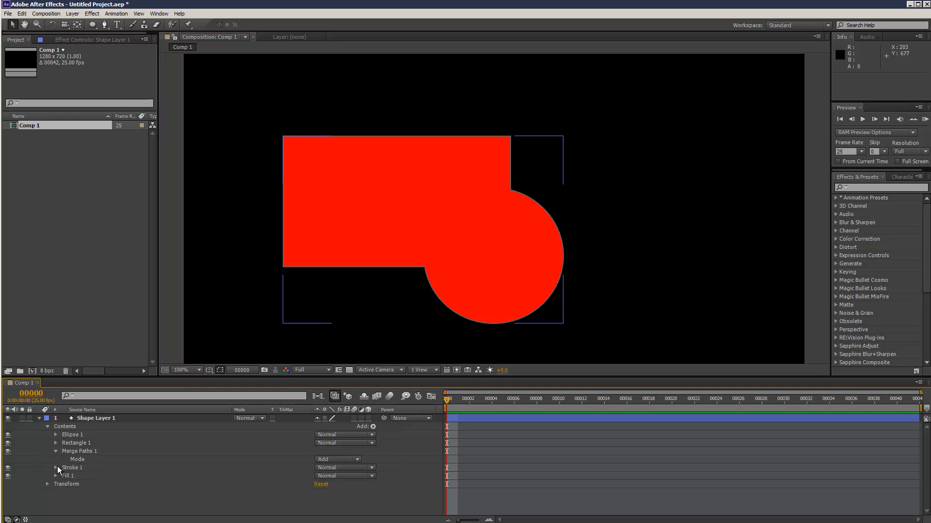
{"action": "left_click", "coordinate": [56, 468]}
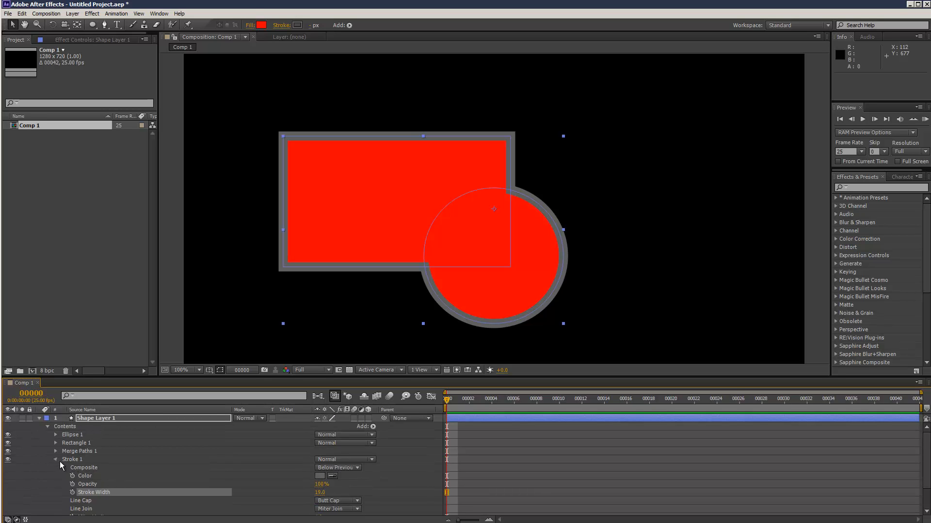
{"action": "left_click", "coordinate": [54, 459]}
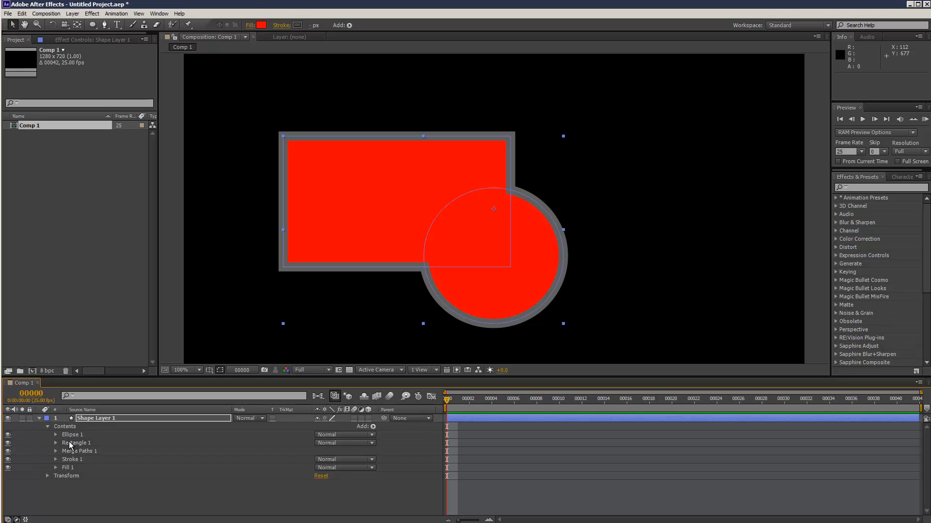
Step: Change Fill 1's colour from red to white
{"action": "left_click", "coordinate": [55, 434]}
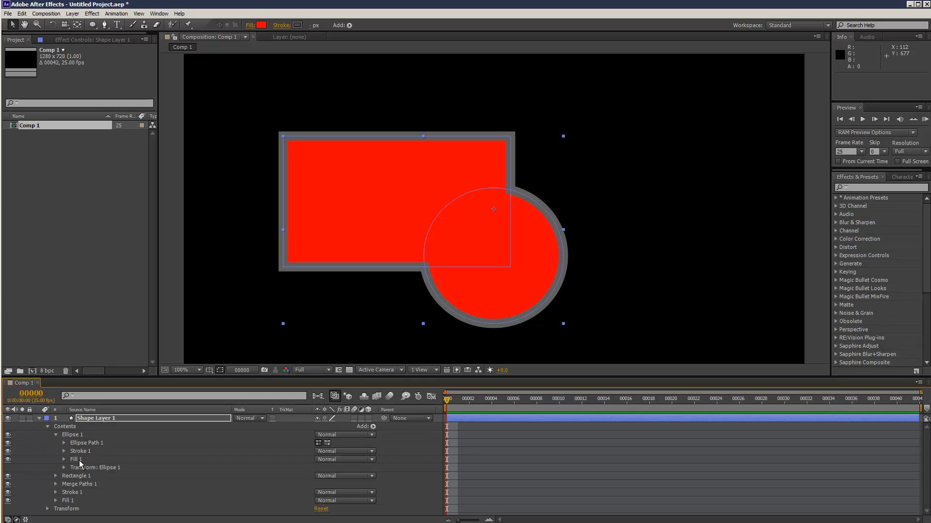
{"action": "left_click", "coordinate": [56, 434]}
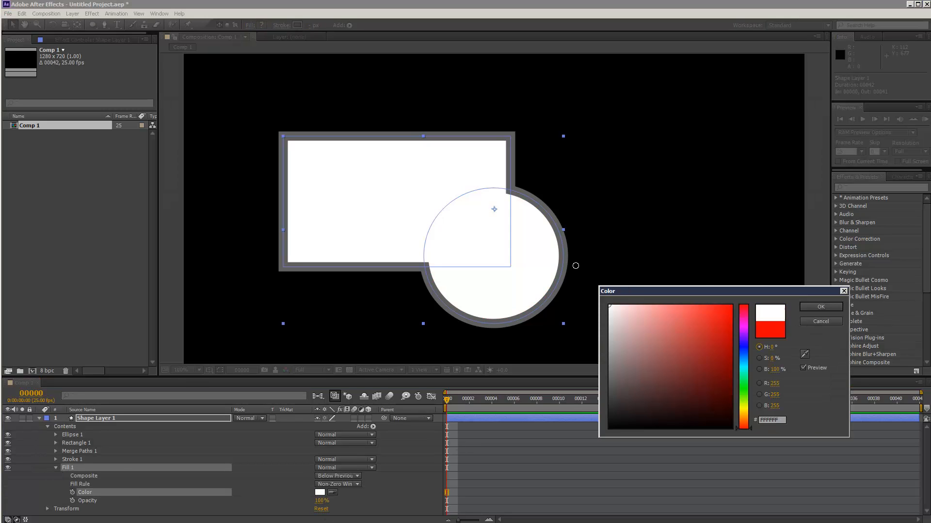
{"action": "left_click", "coordinate": [820, 307]}
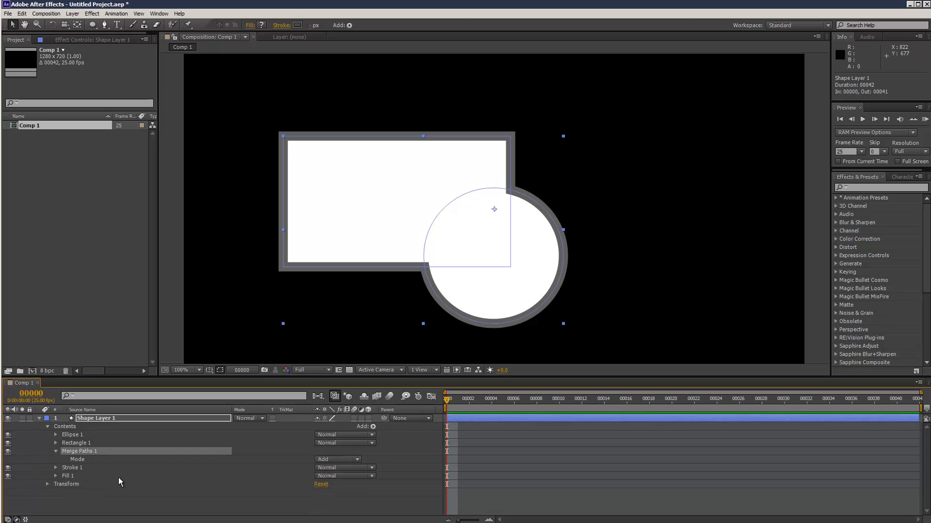
Step: Move Rectangle 1 above Ellipse 1 and set Merge Paths mode to Intersect
{"action": "left_click", "coordinate": [337, 459]}
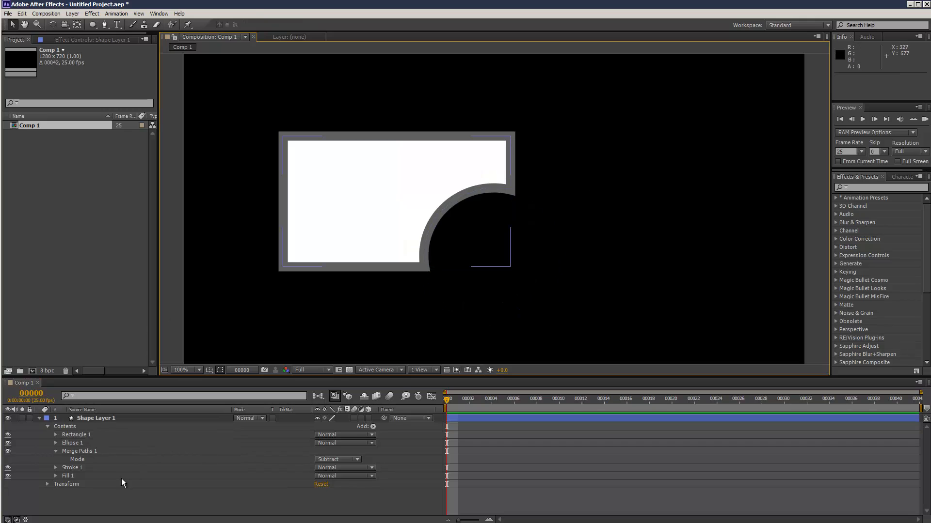
{"action": "mouse_move", "coordinate": [89, 477]}
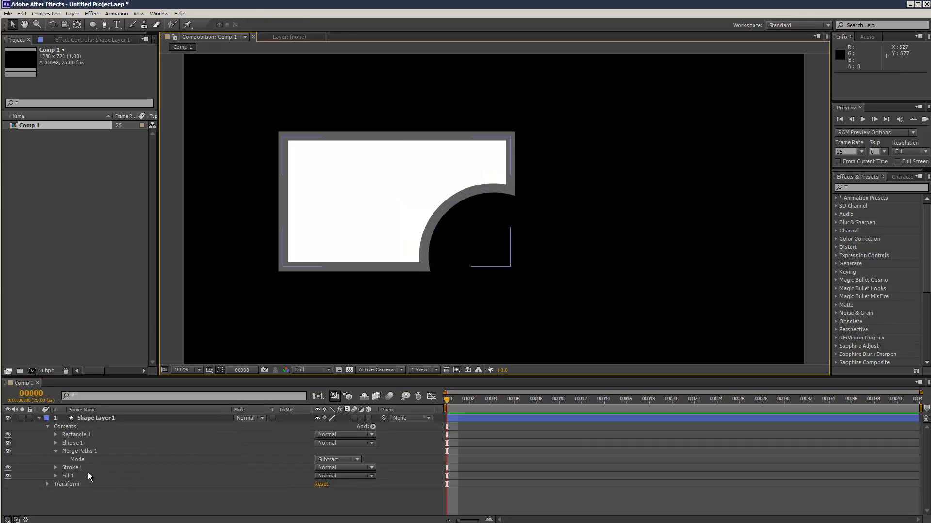
{"action": "left_click", "coordinate": [337, 459]}
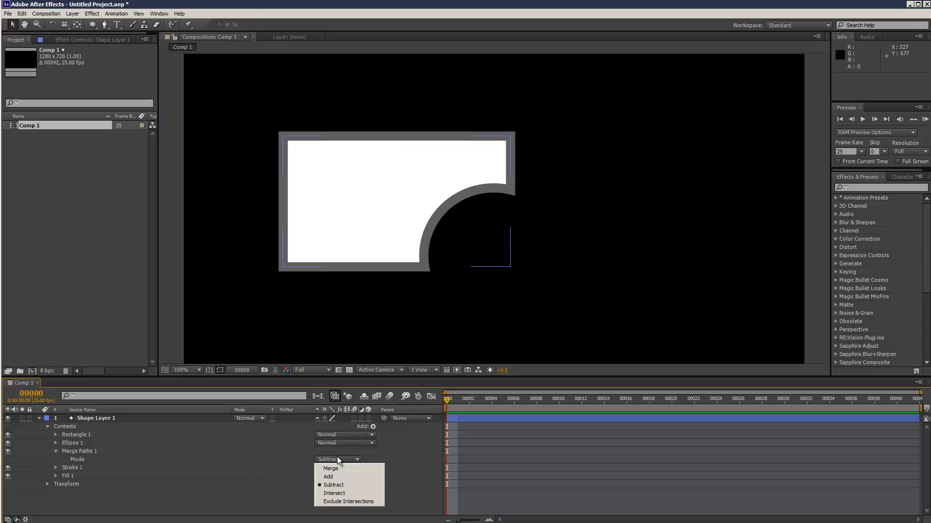
{"action": "left_click", "coordinate": [333, 493]}
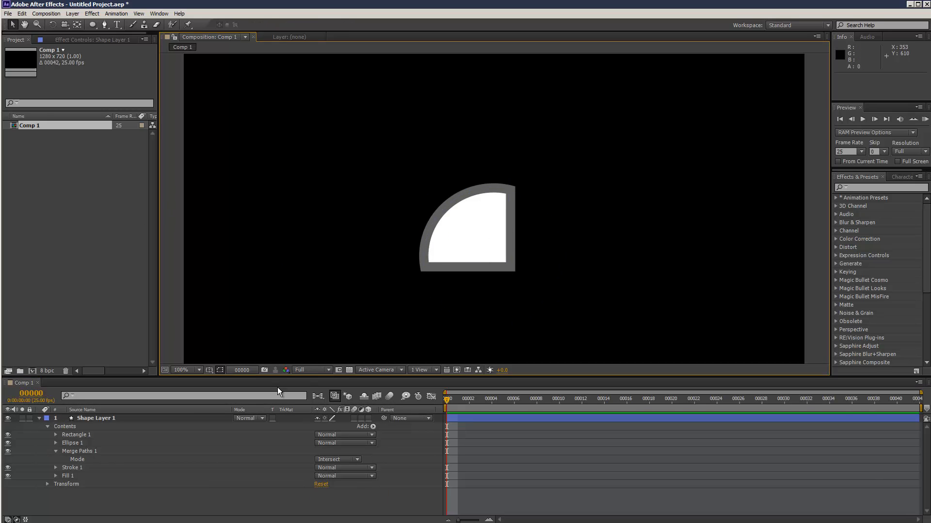
Step: Try Exclude Intersections mode, then return Merge Paths to Intersect for a quarter-circle
{"action": "left_click", "coordinate": [337, 459]}
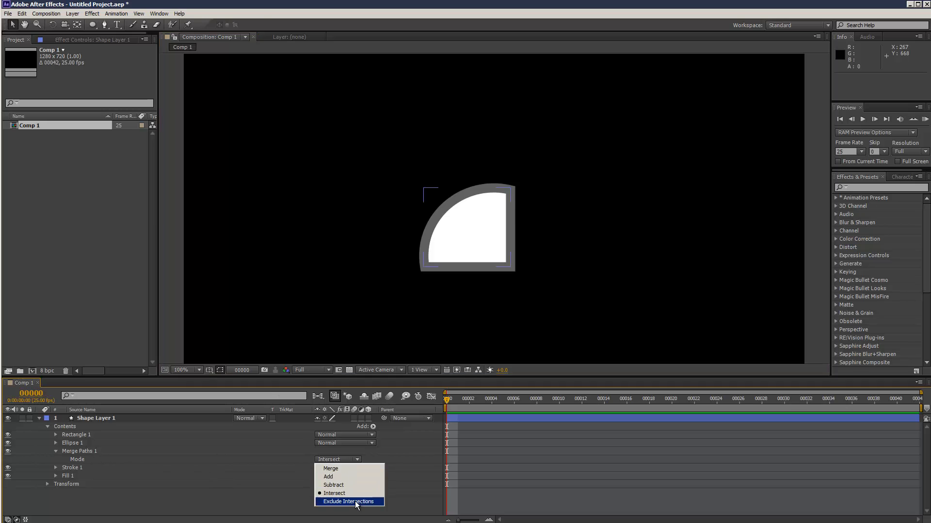
{"action": "left_click", "coordinate": [350, 501]}
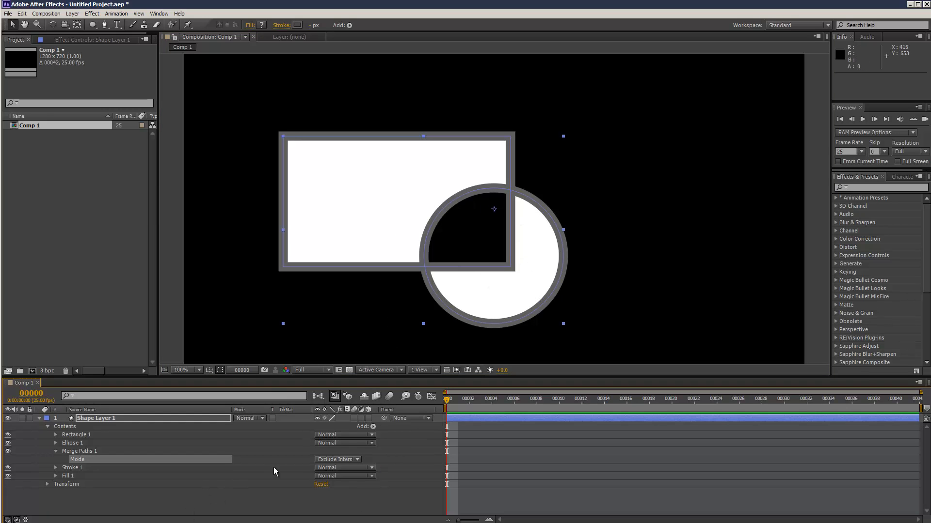
{"action": "left_click", "coordinate": [337, 459]}
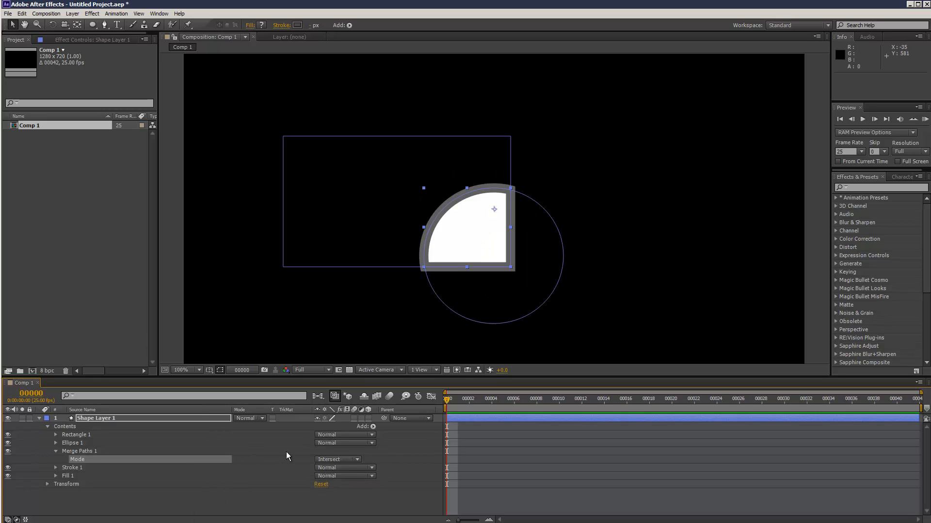
Step: Keyframe Rectangle Path 1 Position and move the time indicator later
{"action": "left_click", "coordinate": [48, 443]}
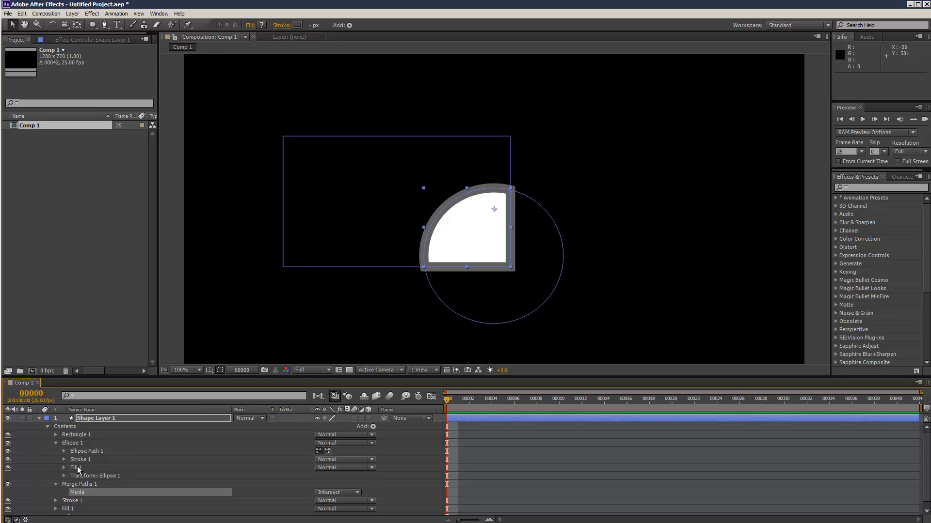
{"action": "left_click", "coordinate": [64, 451]}
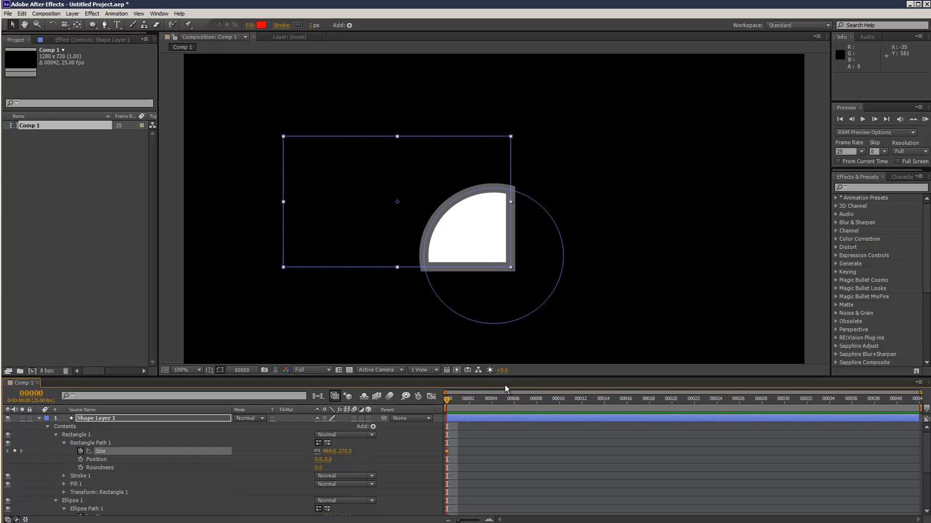
{"action": "left_click", "coordinate": [570, 398]}
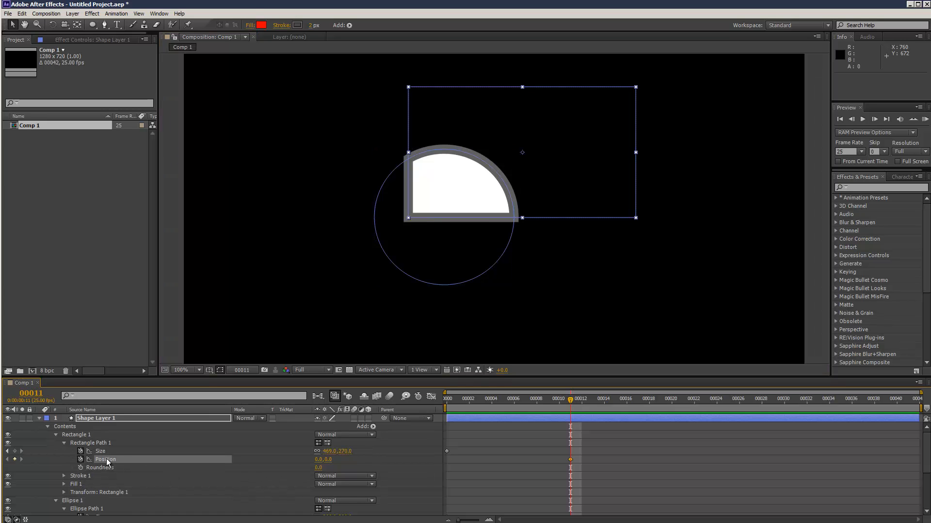
{"action": "scroll", "scroll_direction": "down", "scroll_amount": 3}
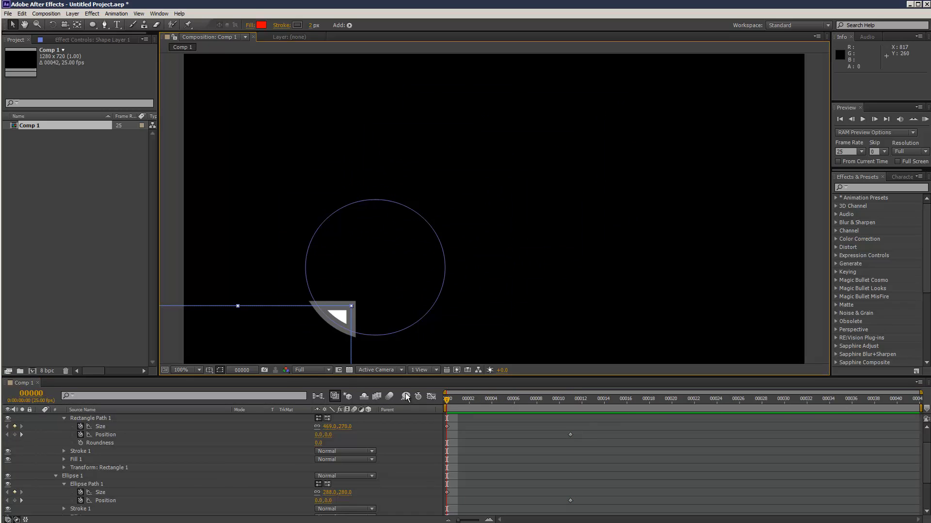
Step: Keyframe Ellipse Path 1 Position at frame 11, then return to the first frame
{"action": "right_click", "coordinate": [106, 500]}
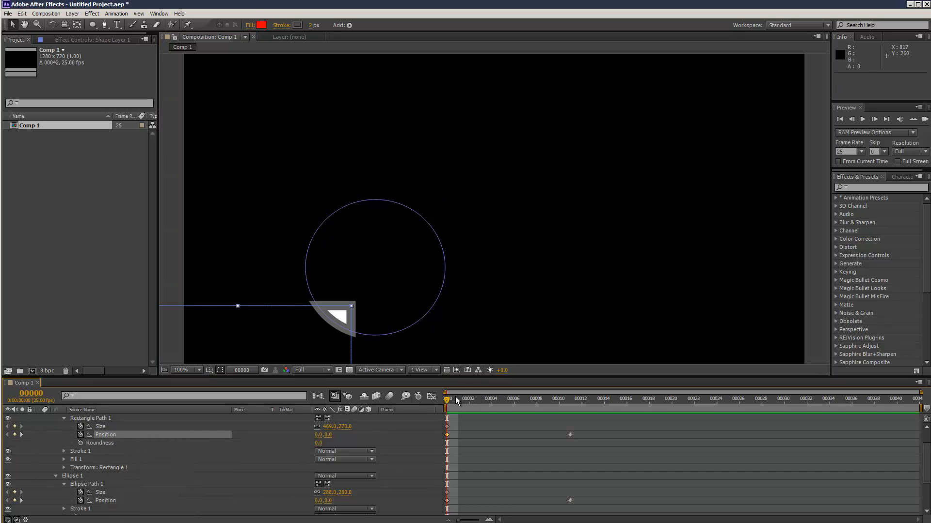
{"action": "left_click", "coordinate": [582, 398]}
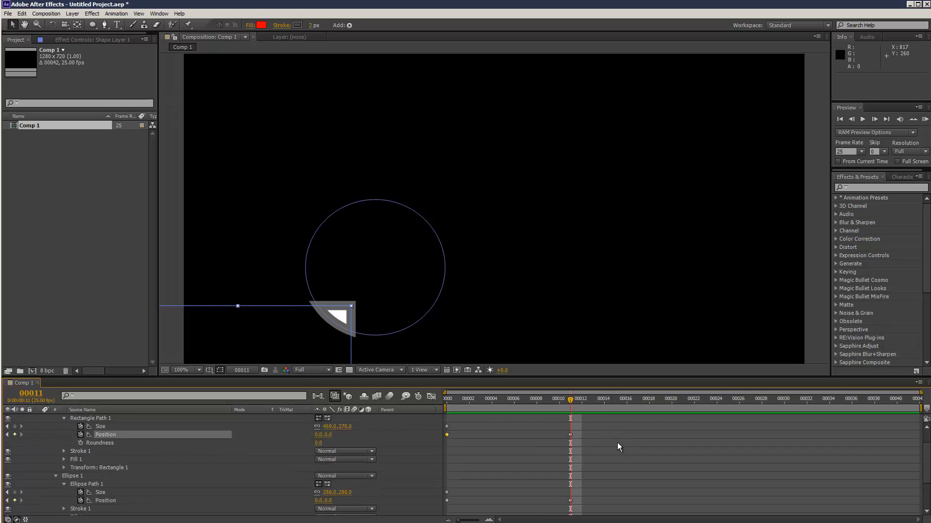
{"action": "left_click", "coordinate": [446, 399]}
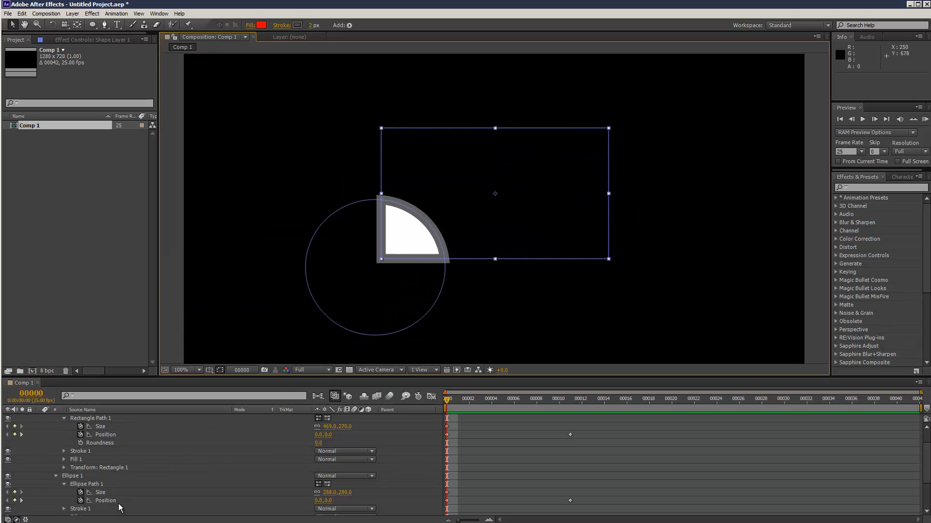
{"action": "scroll", "scroll_direction": "down", "scroll_amount": 3}
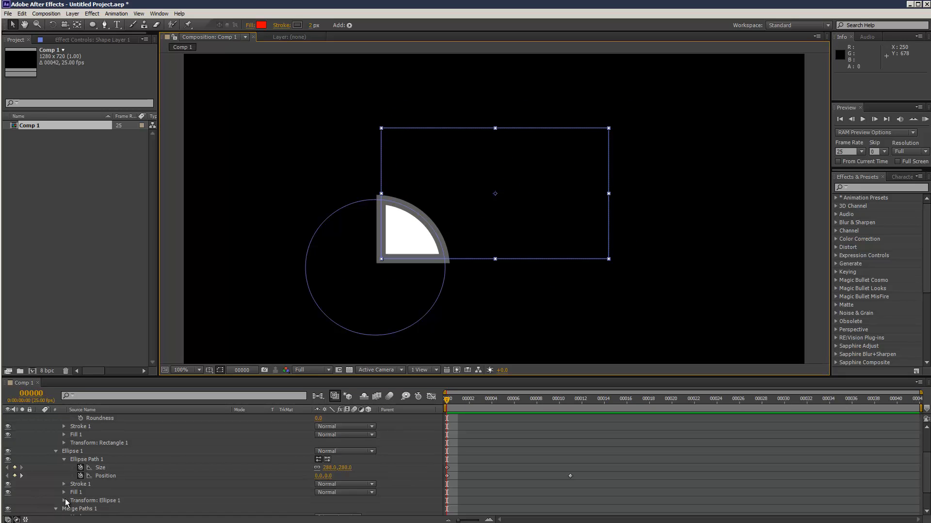
Step: Add Position keyframes on Transform: Rectangle 1 so the rectangle travels early on
{"action": "left_click", "coordinate": [64, 501]}
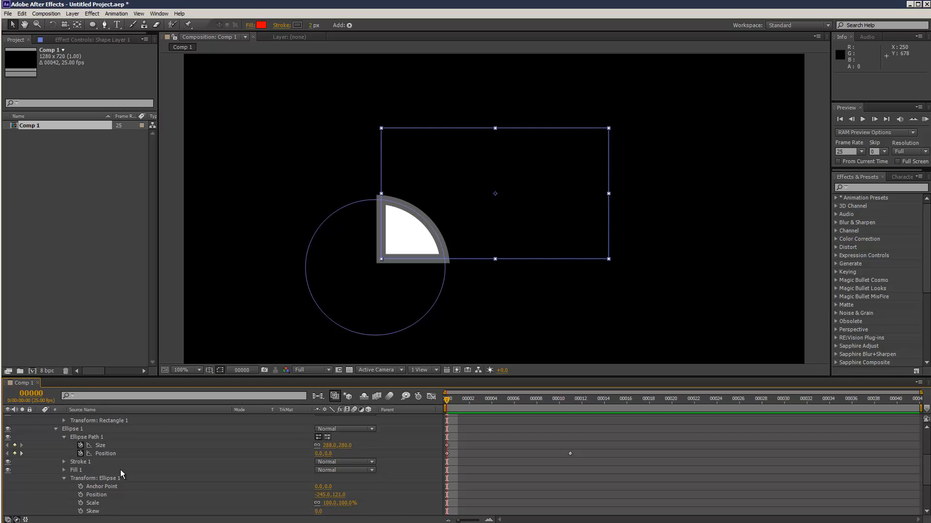
{"action": "scroll", "scroll_direction": "down", "scroll_amount": 3}
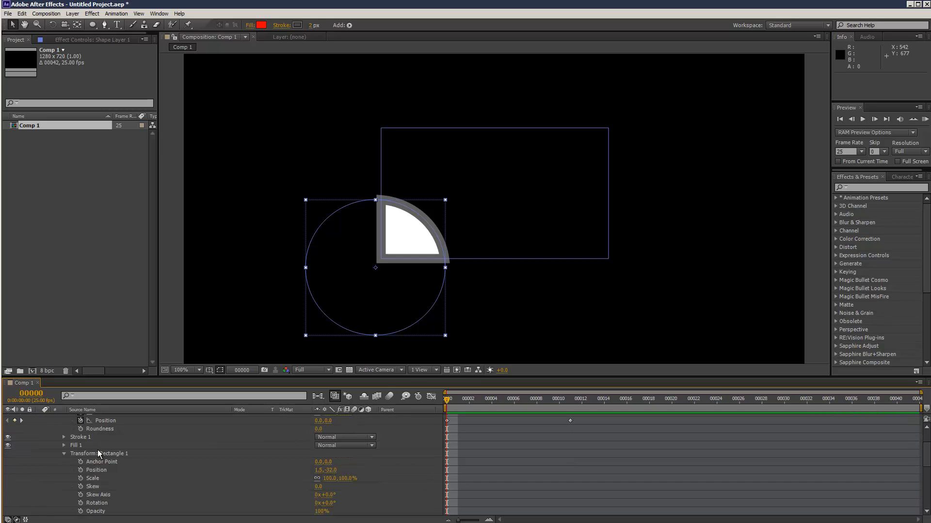
{"action": "left_click", "coordinate": [105, 470]}
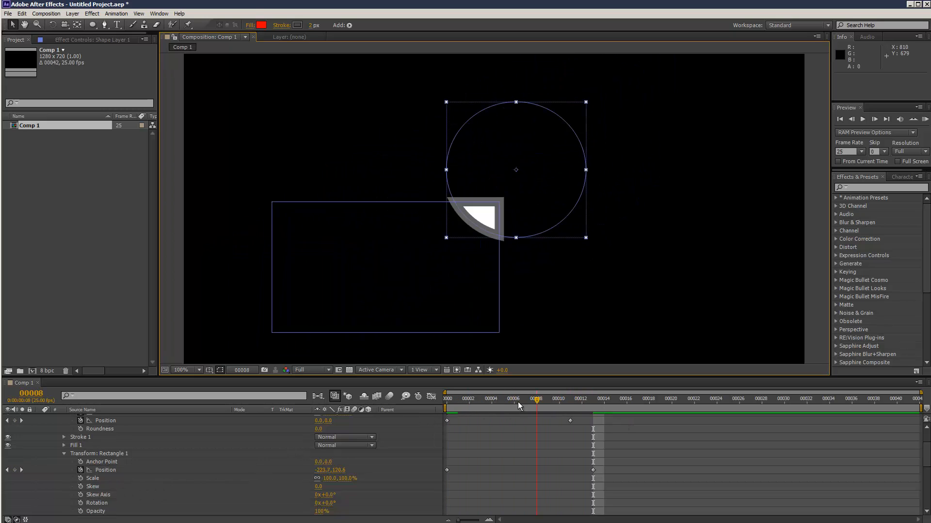
Step: Scrub frames 0 to 5 and back to preview the reshaping intersection
{"action": "left_click", "coordinate": [447, 399]}
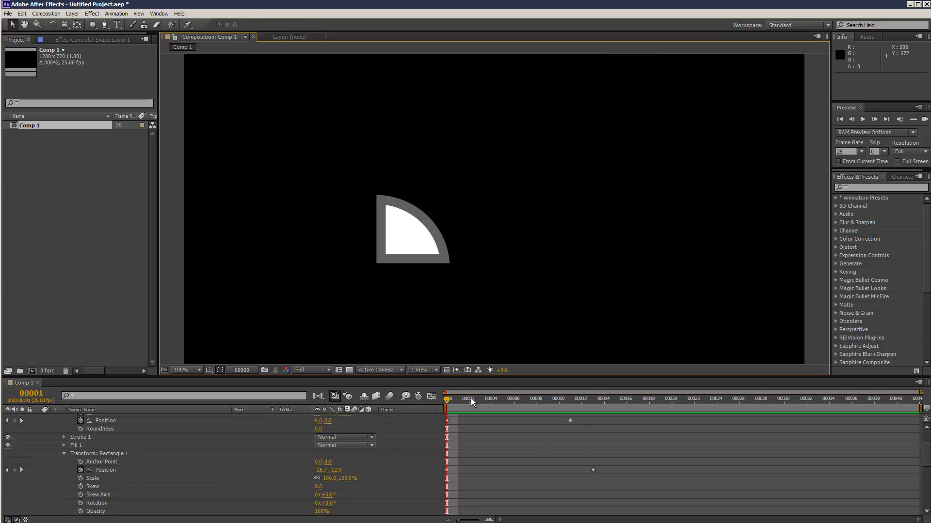
{"action": "left_click", "coordinate": [513, 399]}
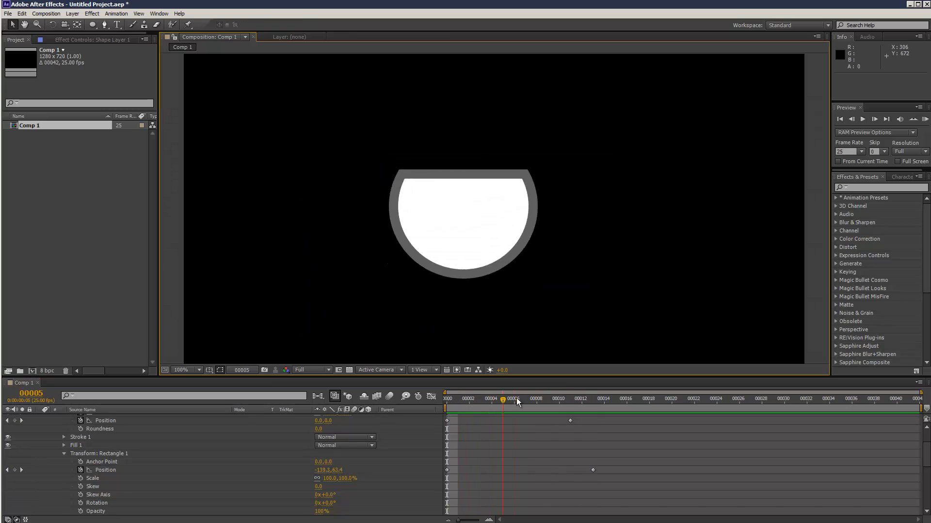
{"action": "left_click", "coordinate": [583, 398]}
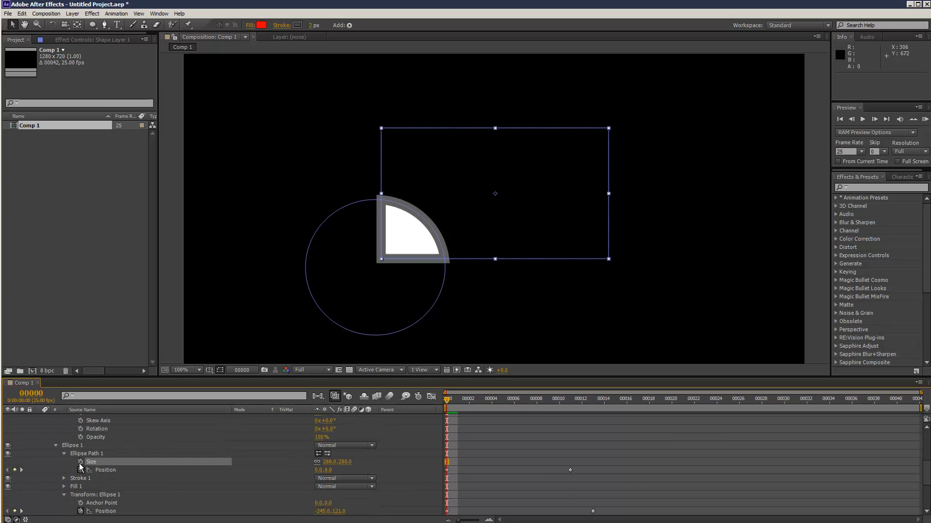
Step: Fold Rectangle Path 1, Transform: Rectangle 1 and the Rectangle 1 group back up
{"action": "left_click", "coordinate": [95, 418]}
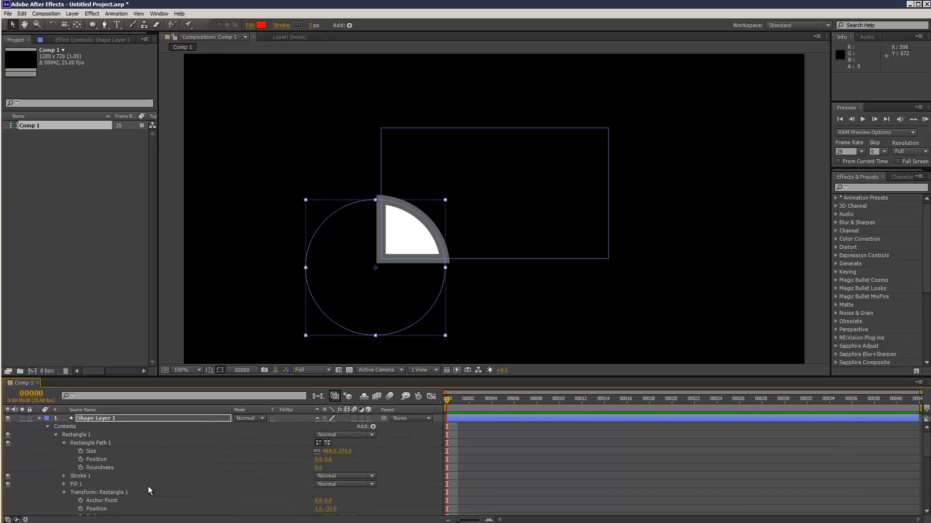
{"action": "mouse_move", "coordinate": [125, 460]}
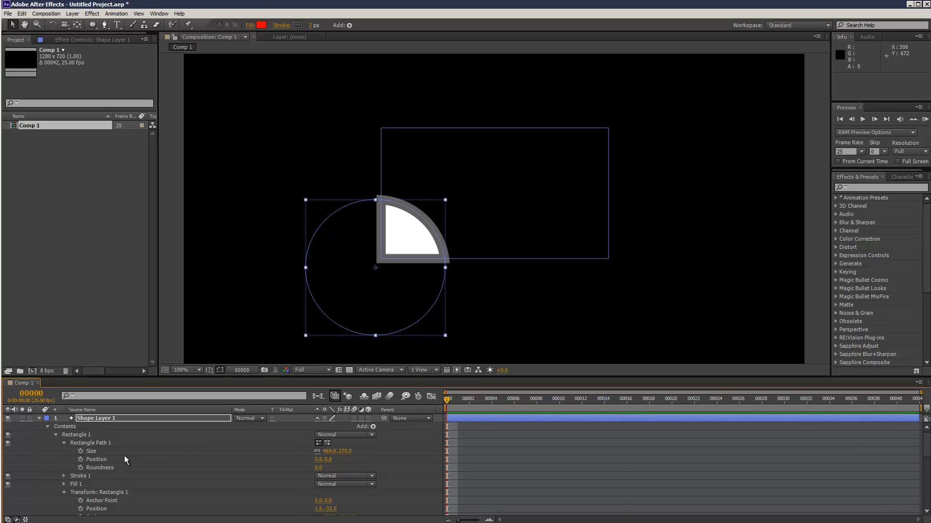
{"action": "mouse_move", "coordinate": [97, 467]}
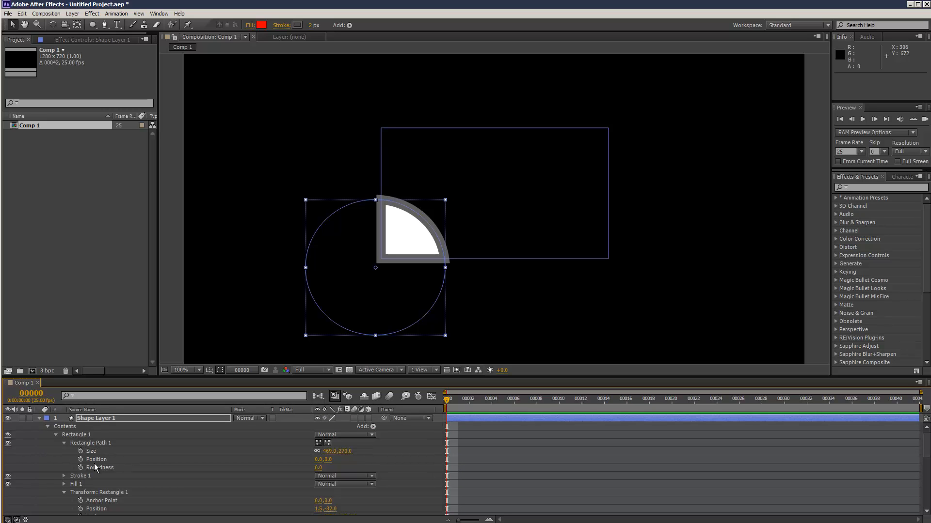
{"action": "left_click", "coordinate": [64, 443]}
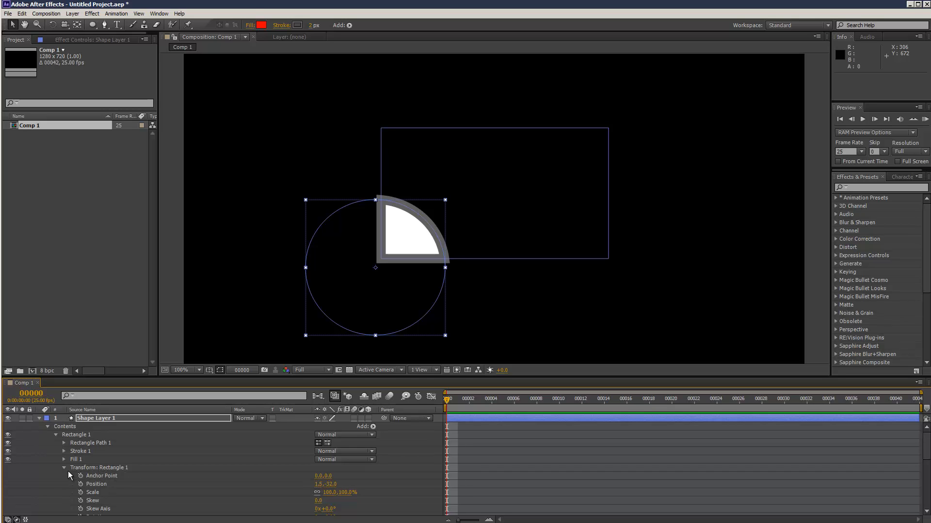
{"action": "left_click", "coordinate": [64, 468]}
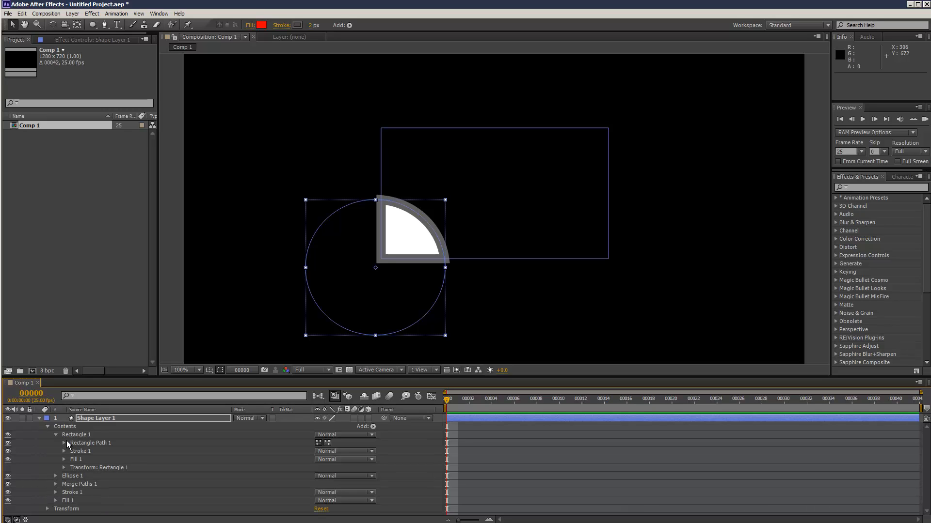
{"action": "left_click", "coordinate": [56, 435]}
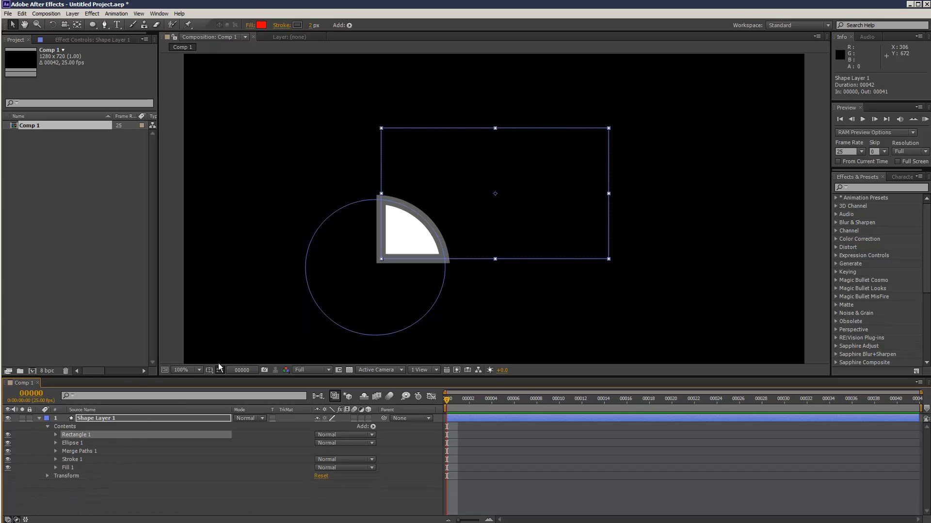
{"action": "mouse_move", "coordinate": [481, 220]}
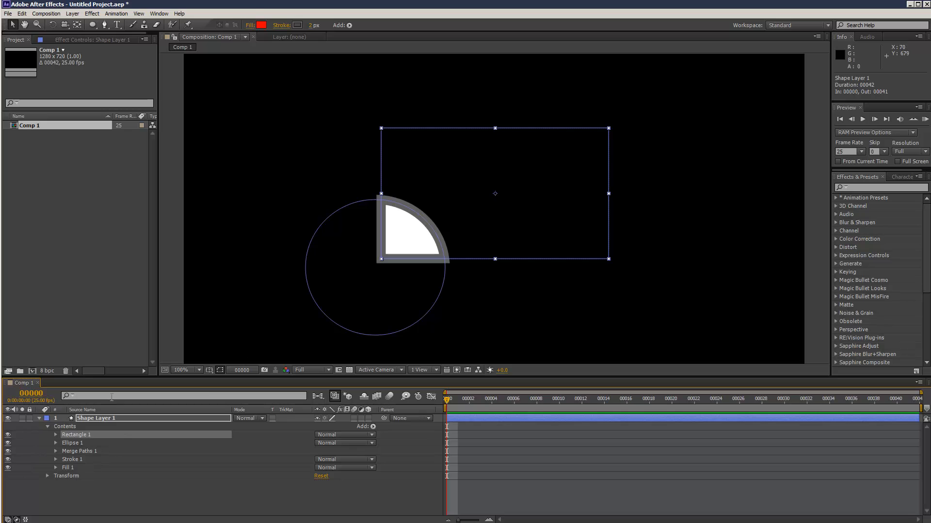
Step: Select Ellipse 1 and the merged shape, leaving the five Contents items listed
{"action": "left_click", "coordinate": [73, 443]}
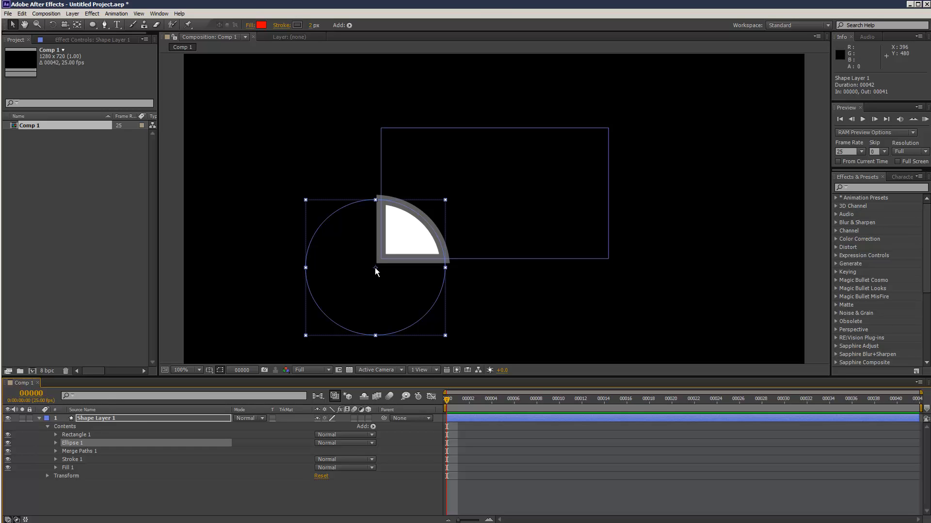
{"action": "left_click", "coordinate": [72, 443]}
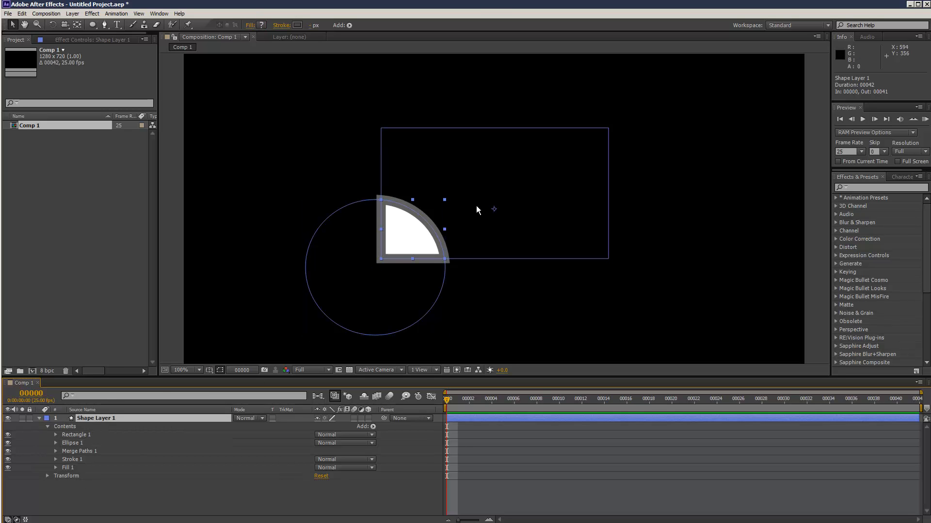
{"action": "mouse_move", "coordinate": [494, 212]}
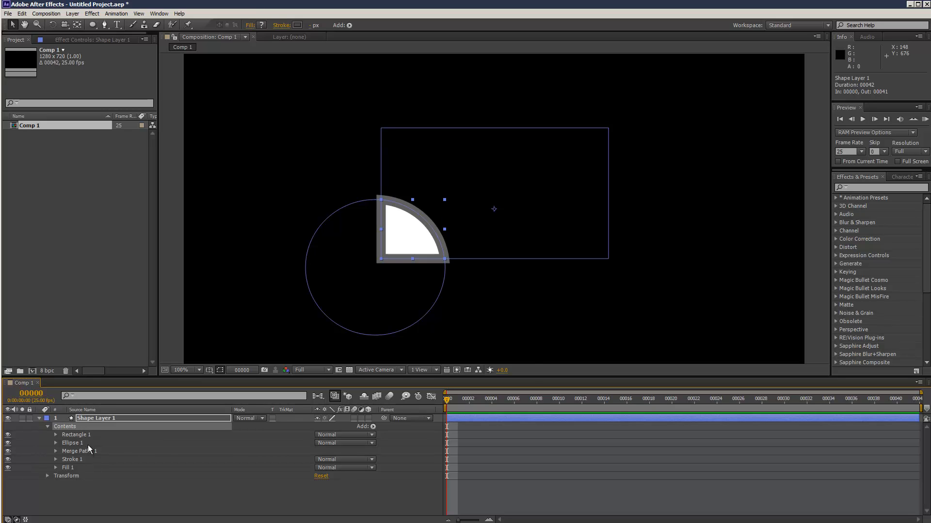
Step: Switch Merge Paths 1 mode from Intersect to Add for one combined outlined shape
{"action": "left_click", "coordinate": [79, 451]}
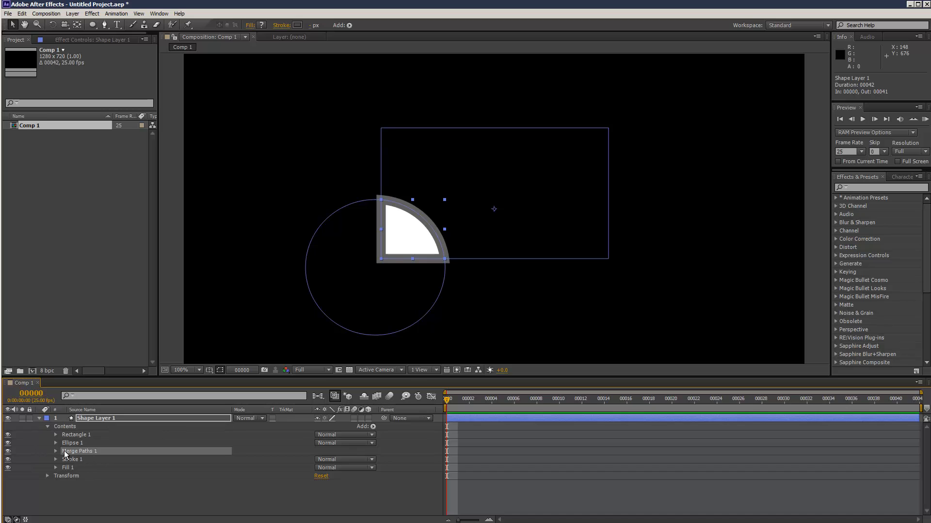
{"action": "left_click", "coordinate": [337, 459]}
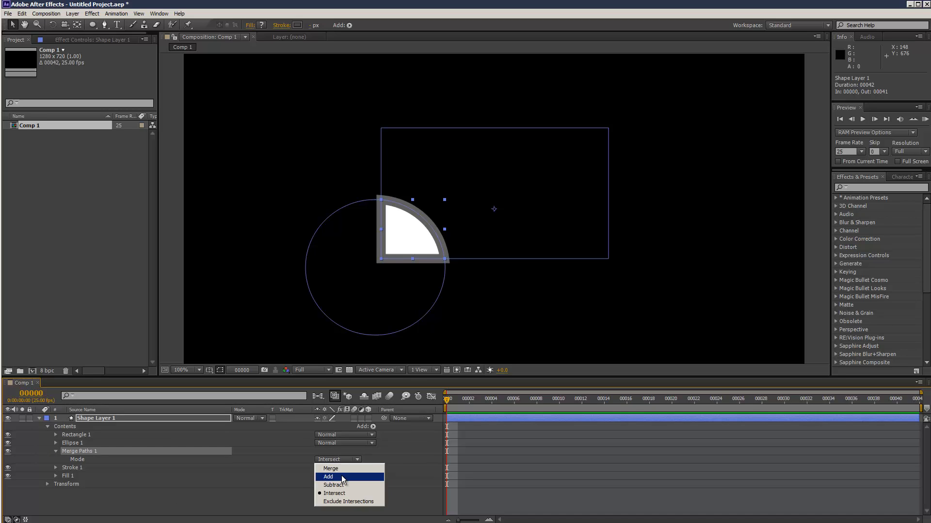
{"action": "left_click", "coordinate": [328, 477]}
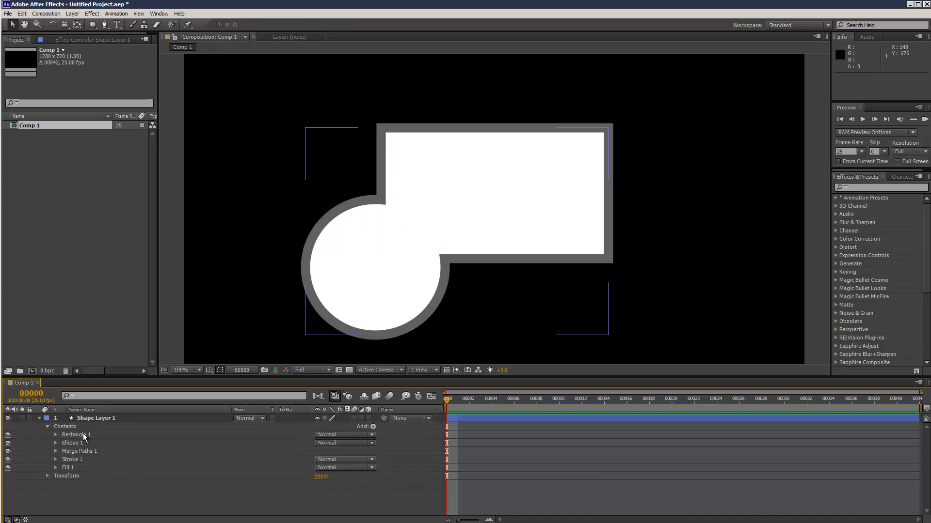
{"action": "left_click", "coordinate": [96, 419]}
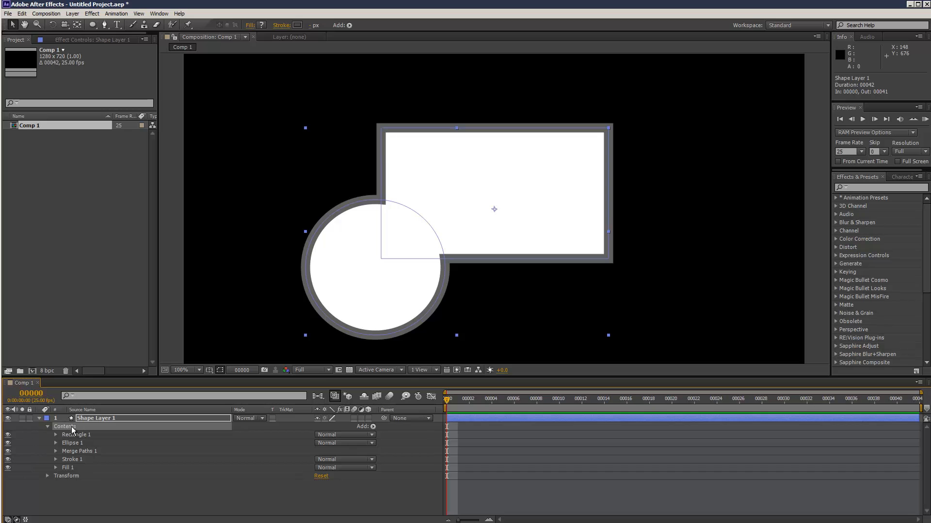
Step: Remove the layer-level Repeater and keep a Repeater inside Ellipse 1 only
{"action": "left_click", "coordinate": [367, 427]}
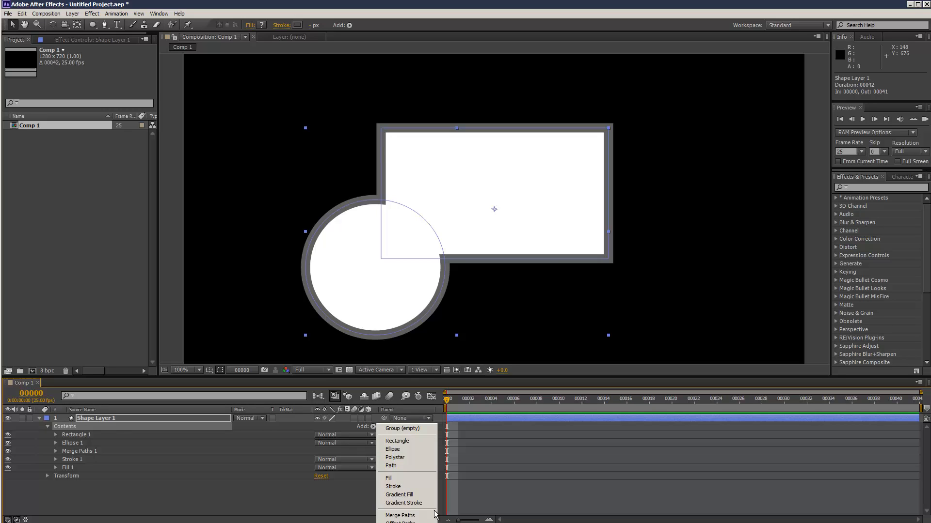
{"action": "mouse_move", "coordinate": [407, 514]}
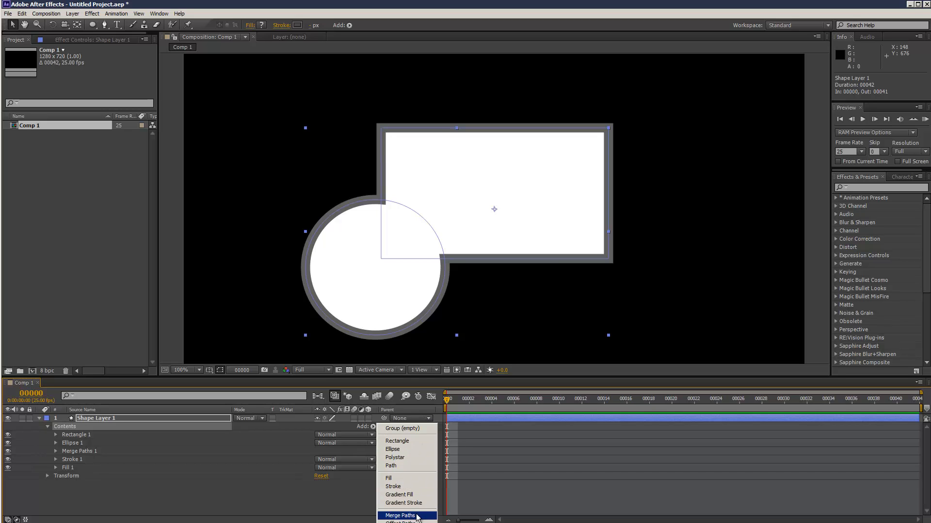
{"action": "mouse_move", "coordinate": [407, 514]}
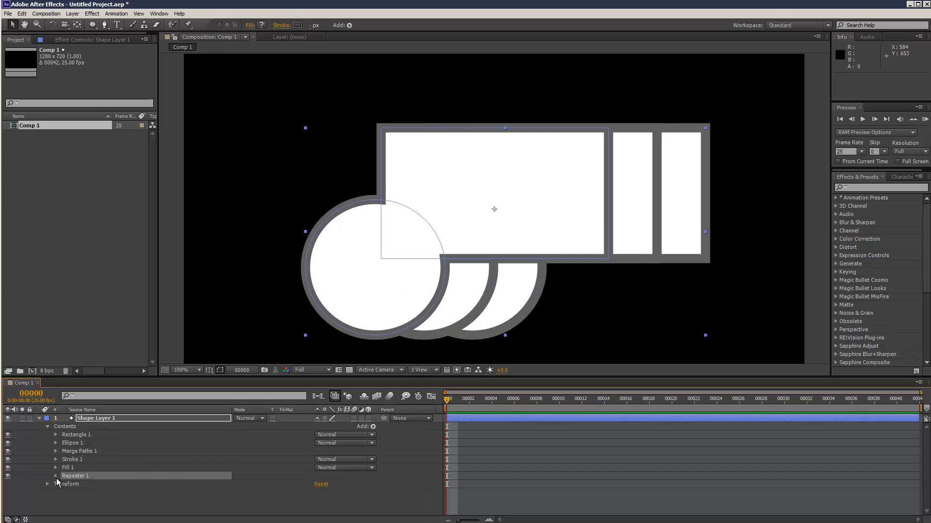
{"action": "left_click", "coordinate": [48, 475]}
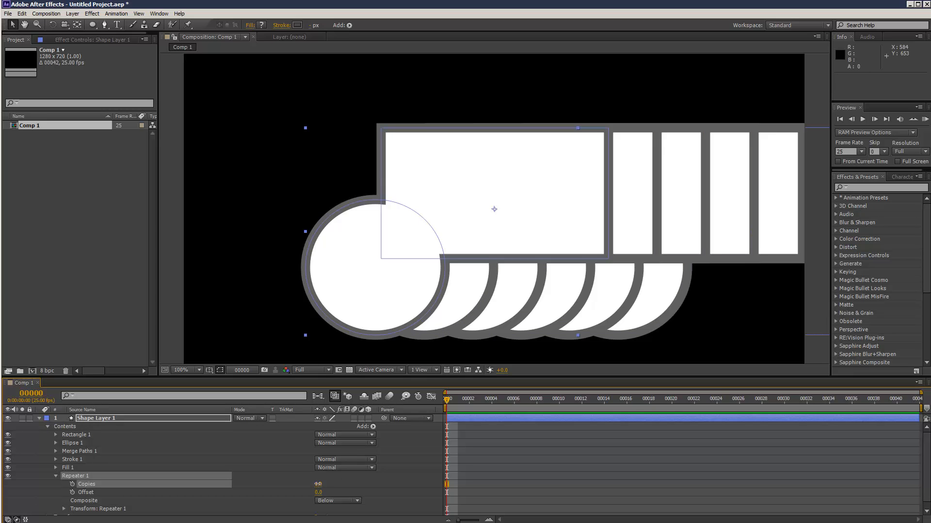
{"action": "left_click", "coordinate": [55, 476]}
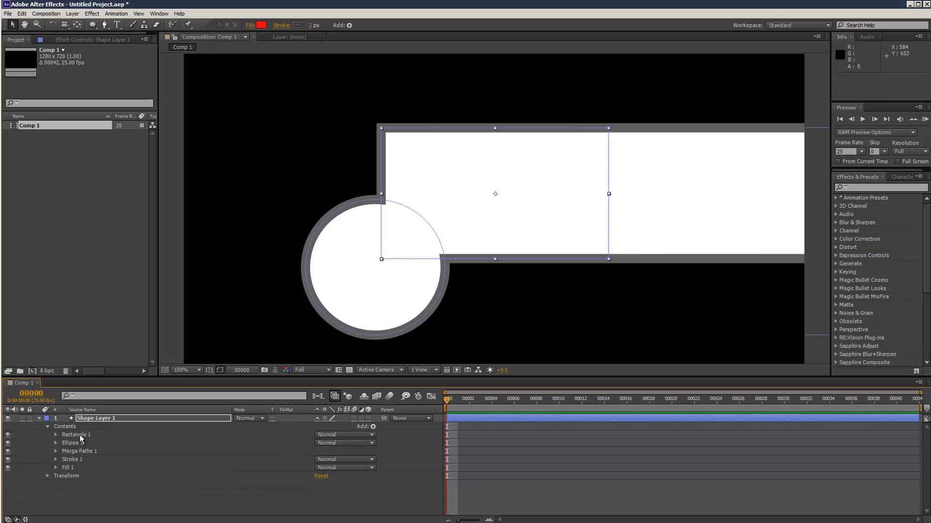
{"action": "mouse_move", "coordinate": [682, 165]}
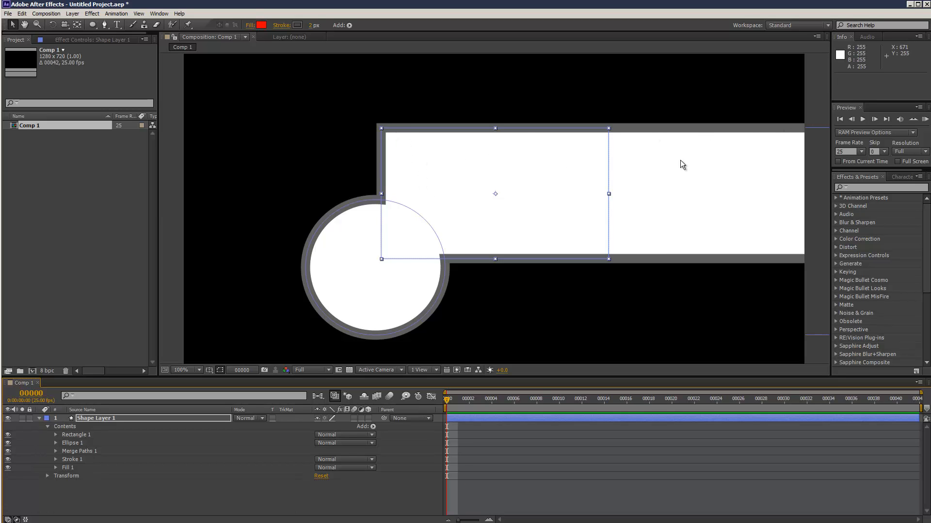
{"action": "mouse_move", "coordinate": [559, 148]}
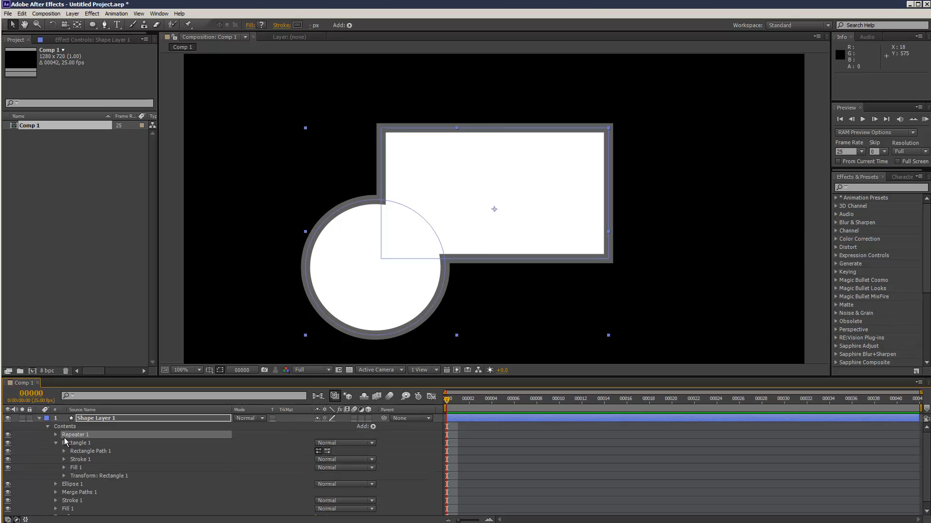
{"action": "left_click", "coordinate": [55, 434]}
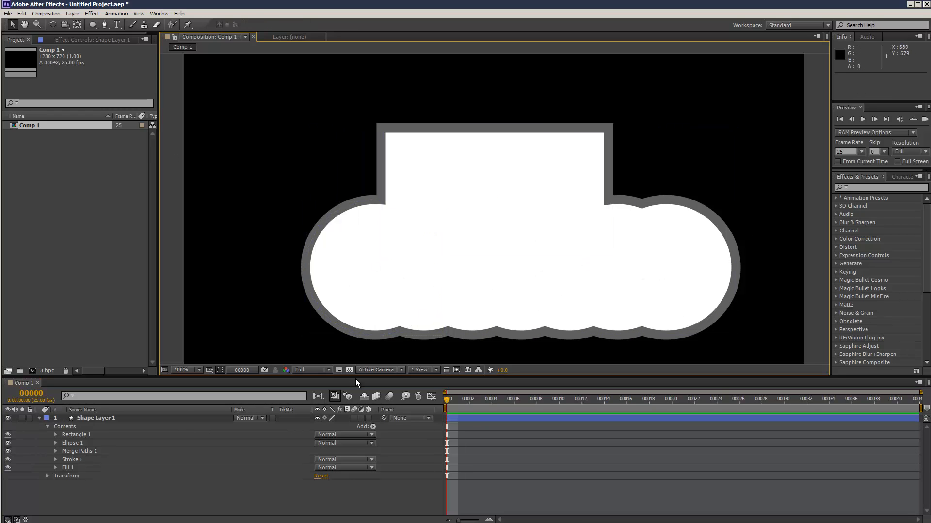
Step: Keyframe Repeater 1 Copies in Ellipse 1 from 0 at frame 0 upward to frame 14
{"action": "left_click", "coordinate": [73, 443]}
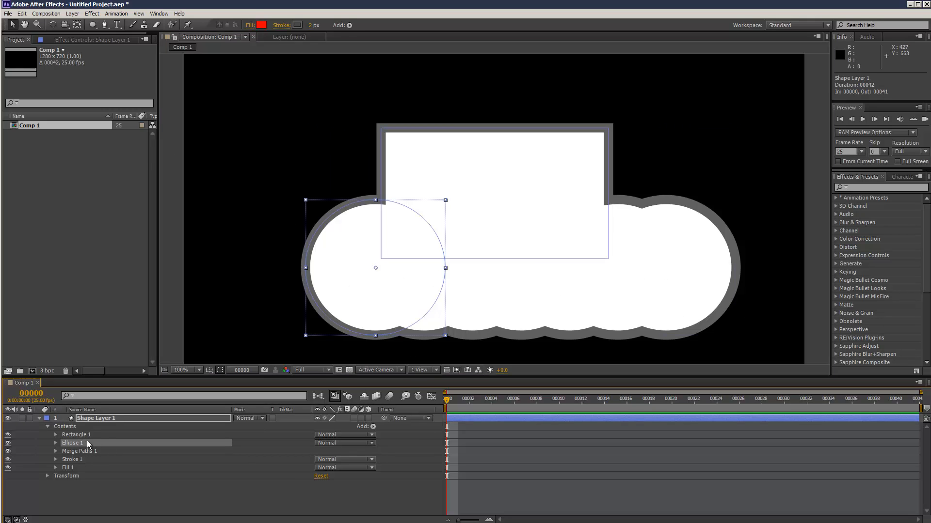
{"action": "left_click", "coordinate": [76, 434]}
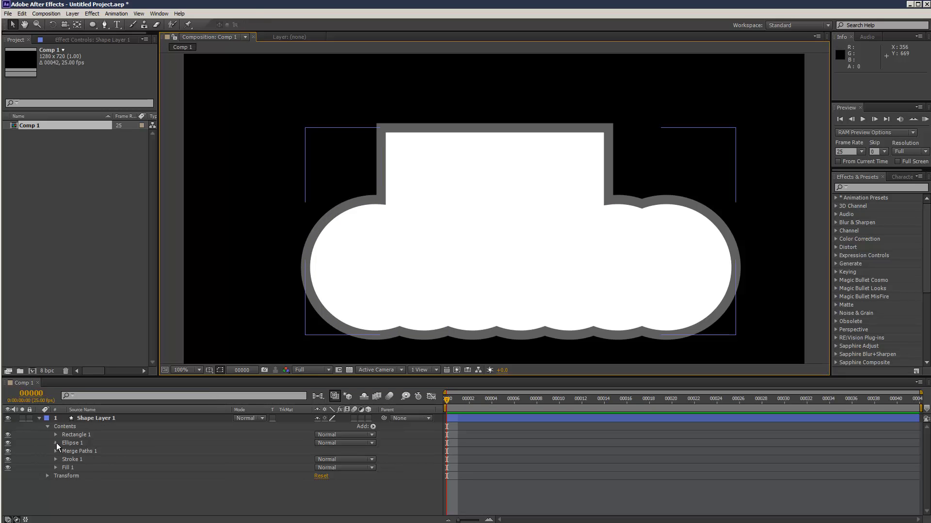
{"action": "left_click", "coordinate": [56, 443]}
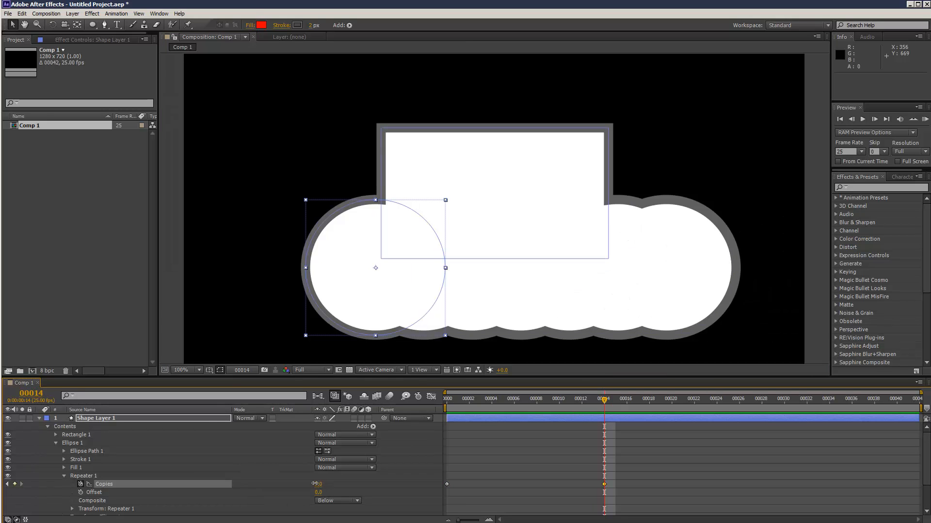
Step: Scrub from the start through the growth to check the cloud base building in
{"action": "left_click", "coordinate": [536, 398]}
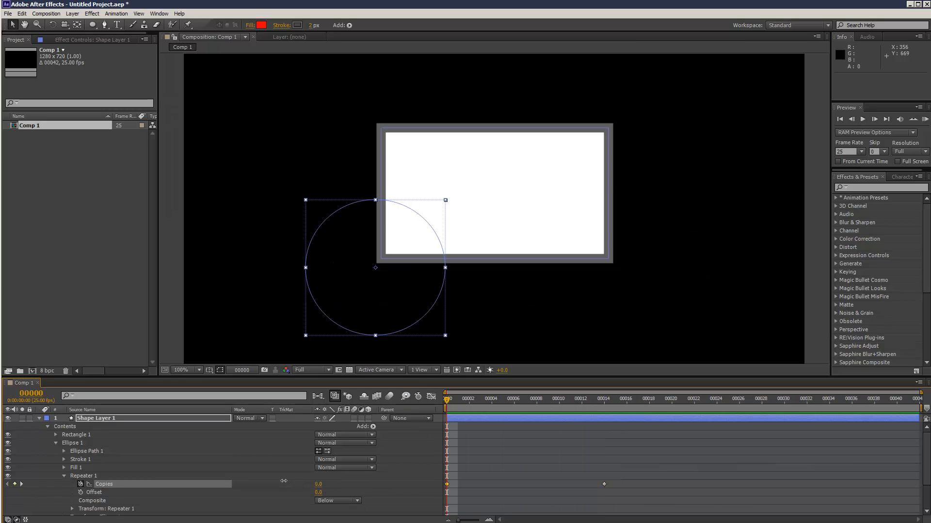
{"action": "left_click", "coordinate": [559, 399]}
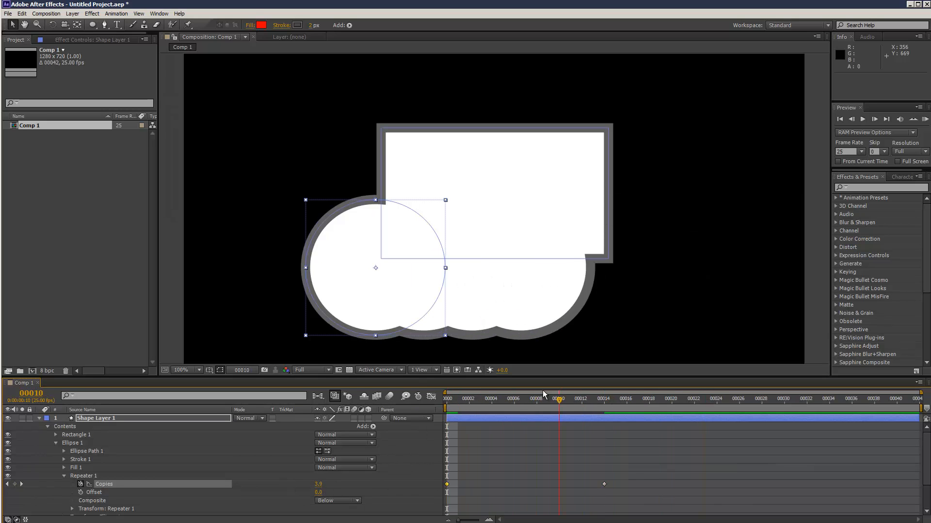
{"action": "left_click", "coordinate": [670, 398]}
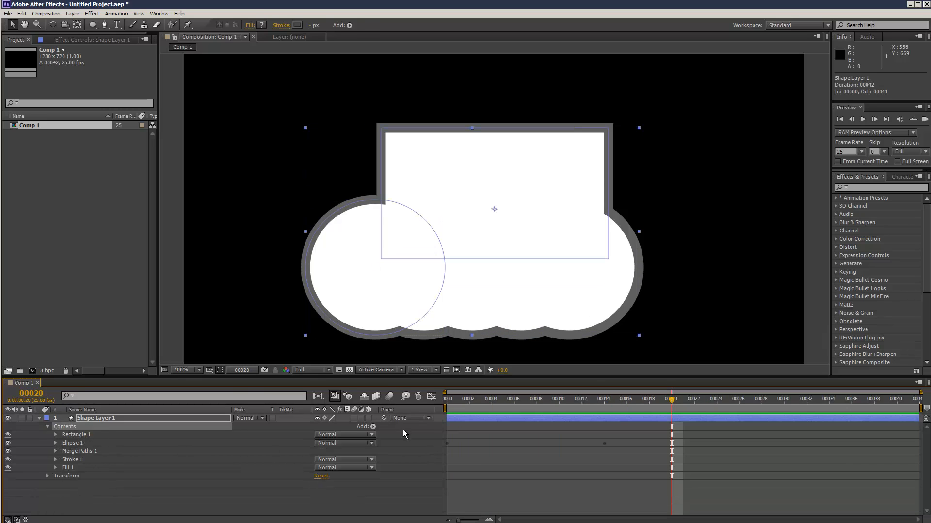
{"action": "left_click", "coordinate": [373, 426]}
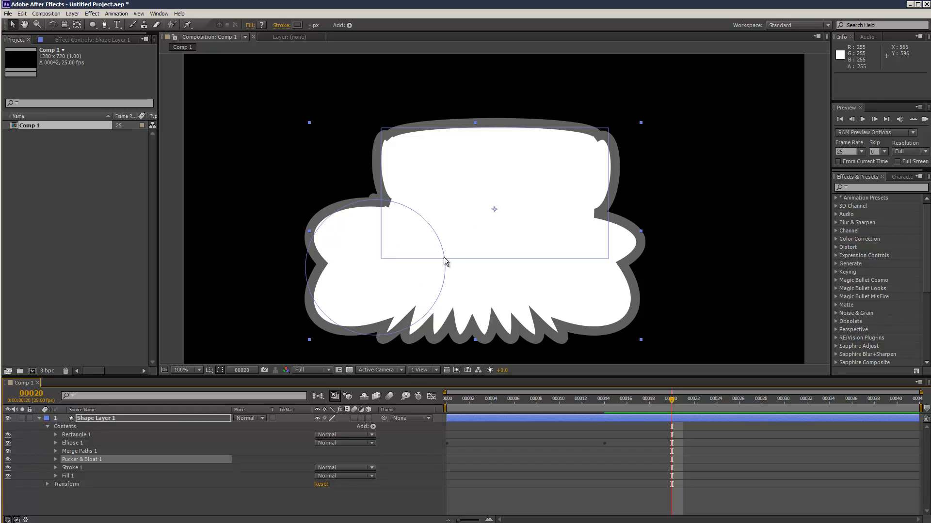
{"action": "mouse_move", "coordinate": [363, 449]}
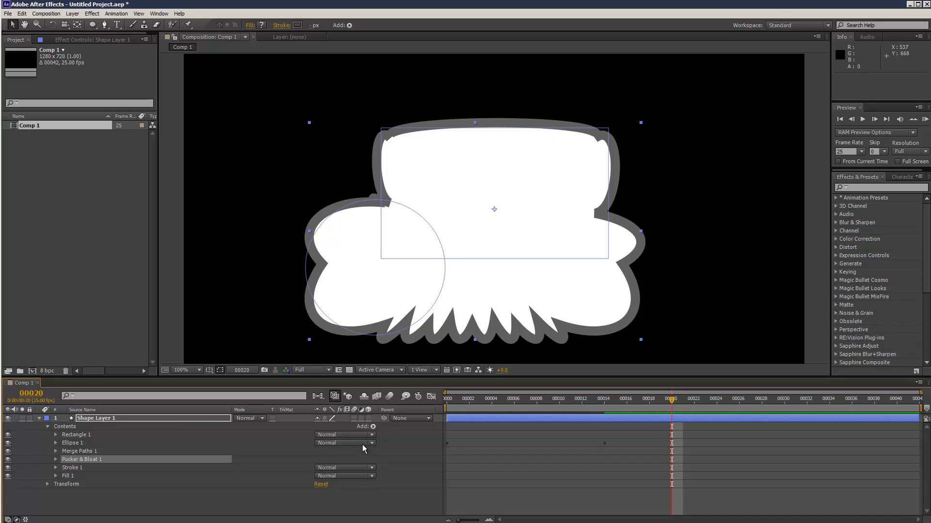
{"action": "left_click", "coordinate": [372, 427]}
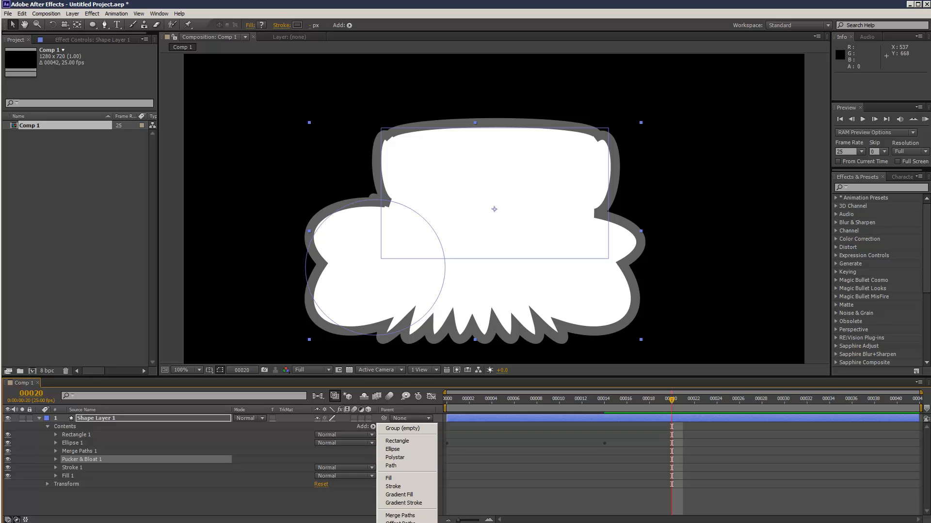
{"action": "left_click", "coordinate": [372, 11]}
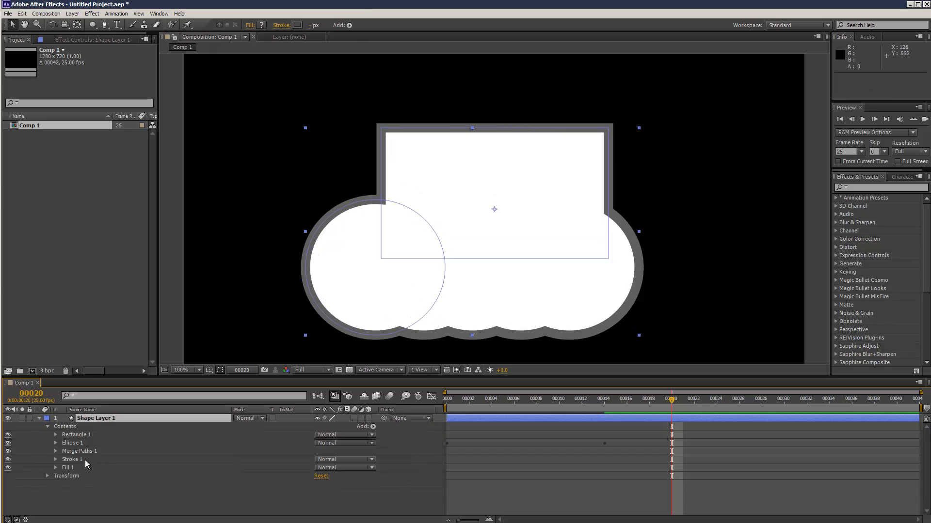
Step: Add Trim Paths to the cloud's contents and reveal its Start, End and Offset settings
{"action": "left_click", "coordinate": [375, 426]}
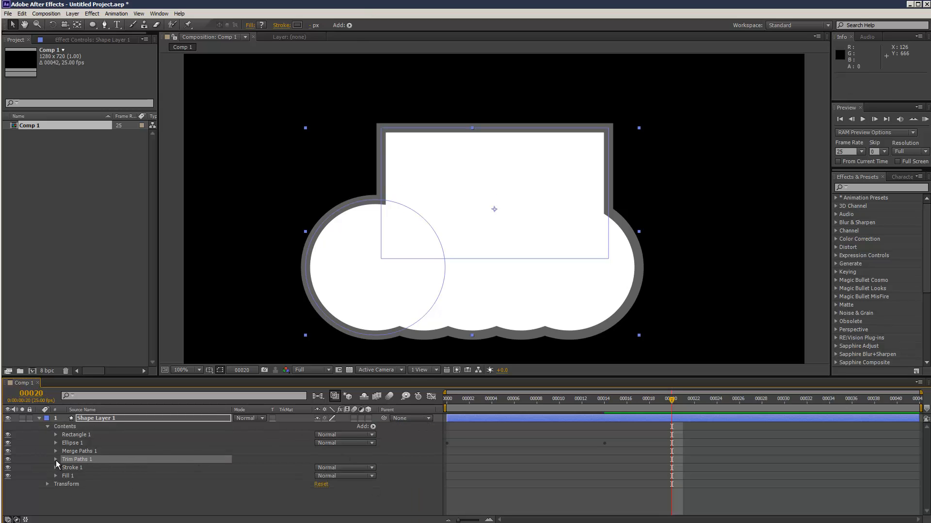
{"action": "left_click", "coordinate": [56, 460]}
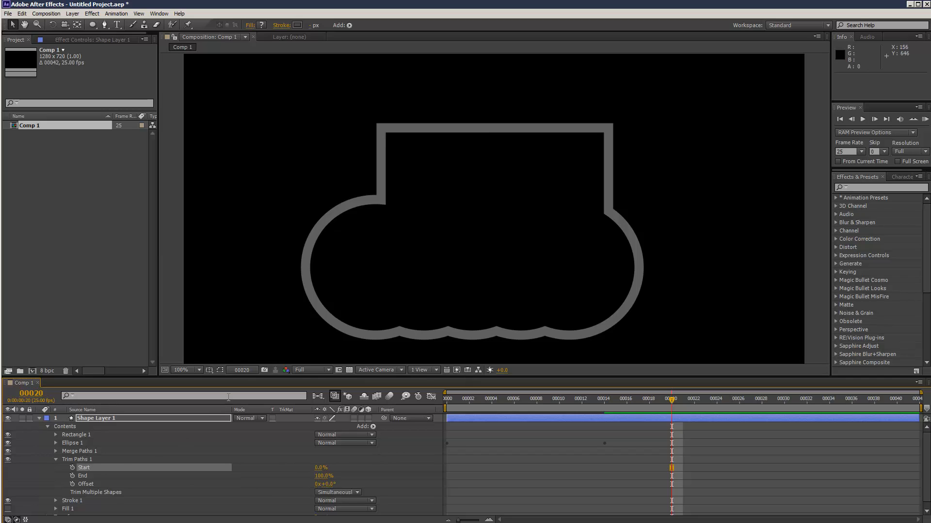
{"action": "mouse_move", "coordinate": [154, 482]}
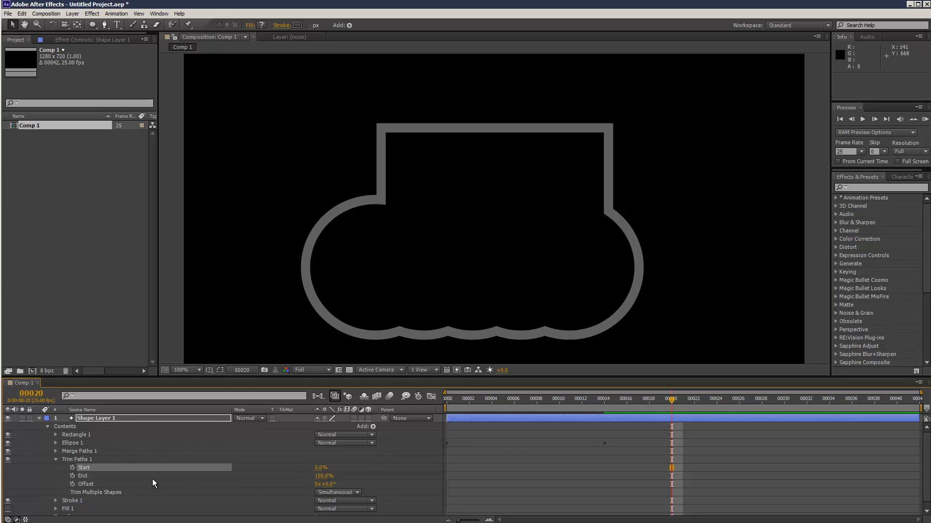
{"action": "mouse_move", "coordinate": [58, 467]}
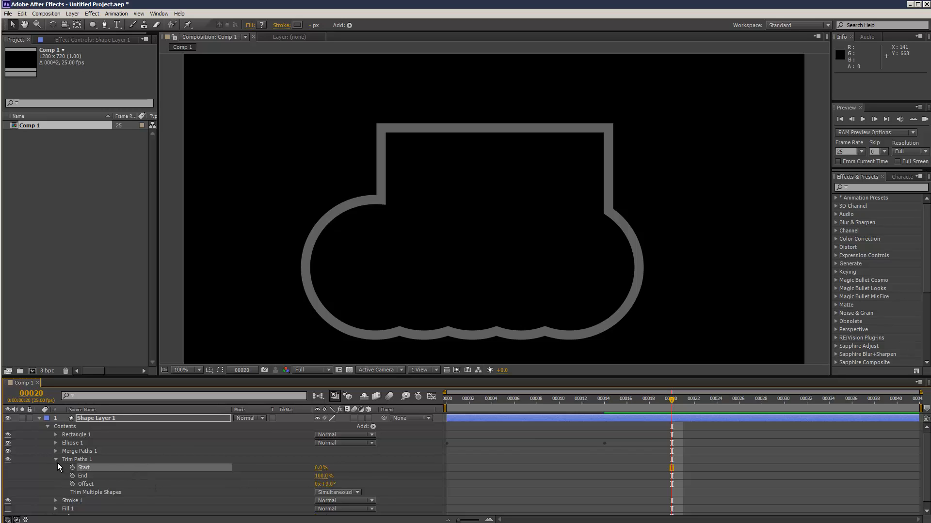
Step: Add Wiggle Paths to roughen the outline, then scrub frames to inspect the jittery edges
{"action": "left_click", "coordinate": [367, 427]}
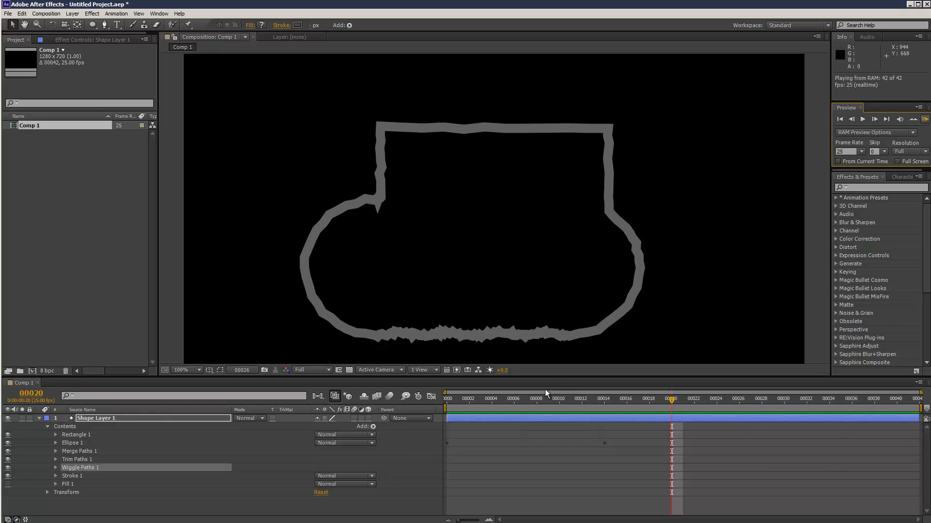
{"action": "left_click", "coordinate": [638, 399]}
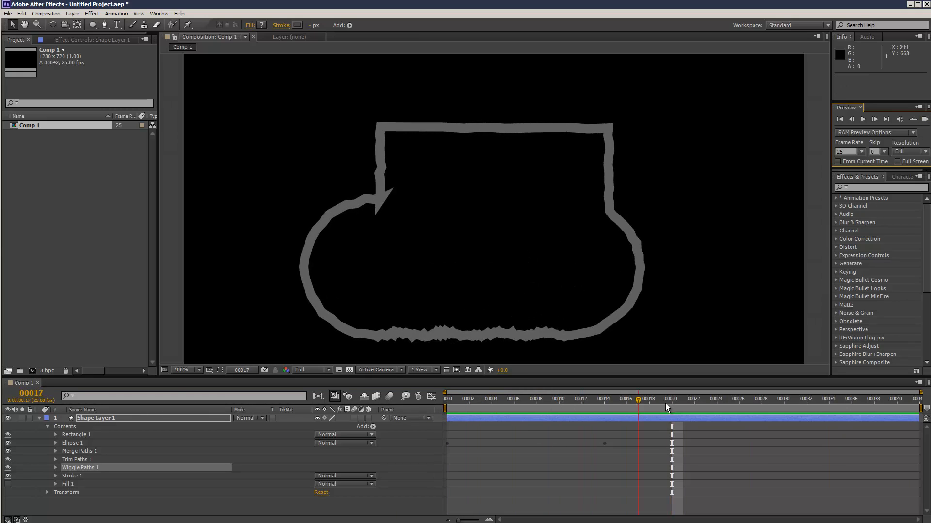
{"action": "left_click", "coordinate": [682, 398]}
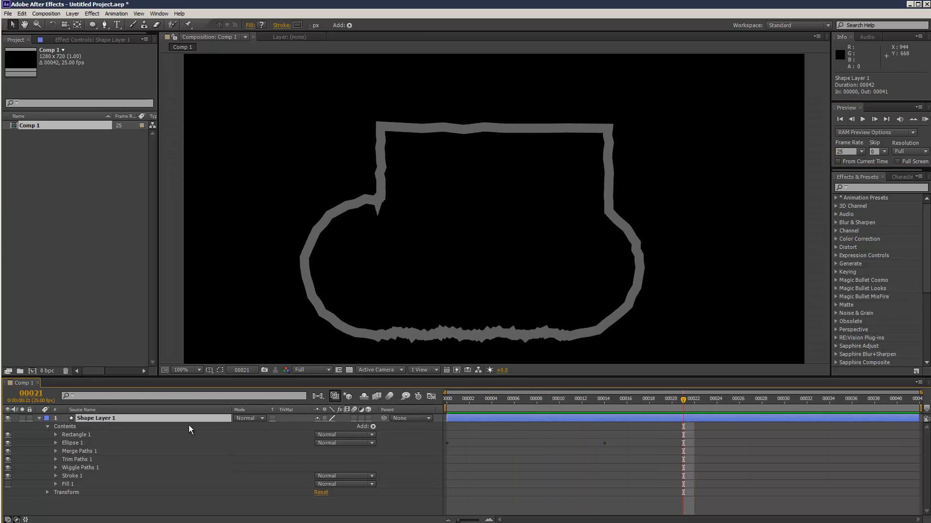
{"action": "mouse_move", "coordinate": [87, 445]}
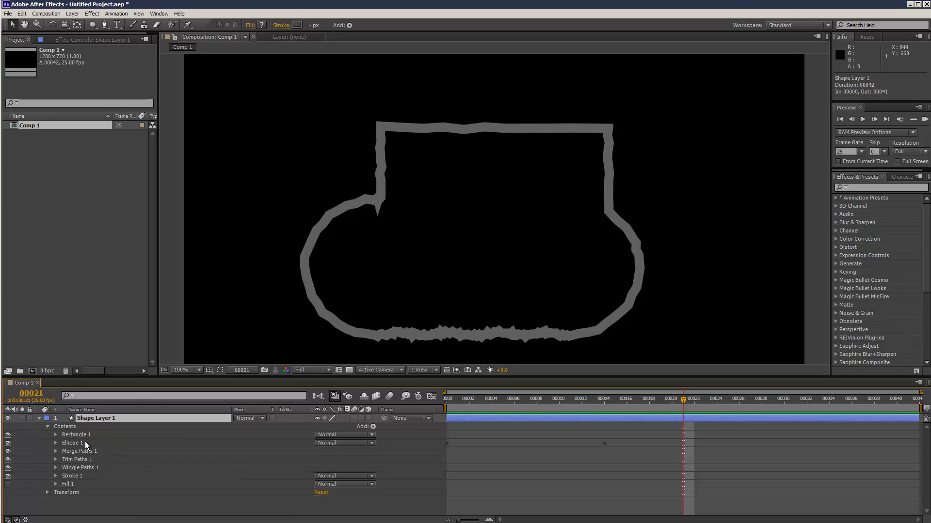
{"action": "left_click", "coordinate": [72, 443]}
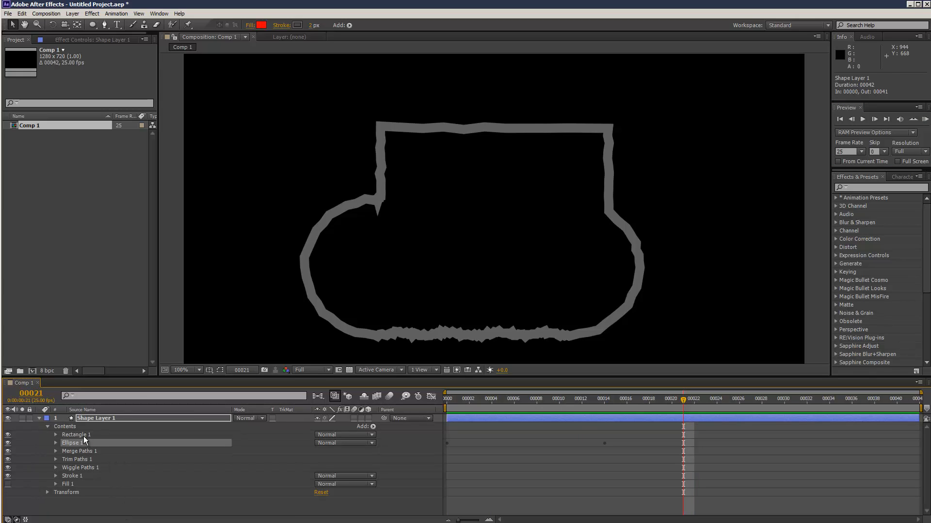
{"action": "mouse_move", "coordinate": [88, 435]}
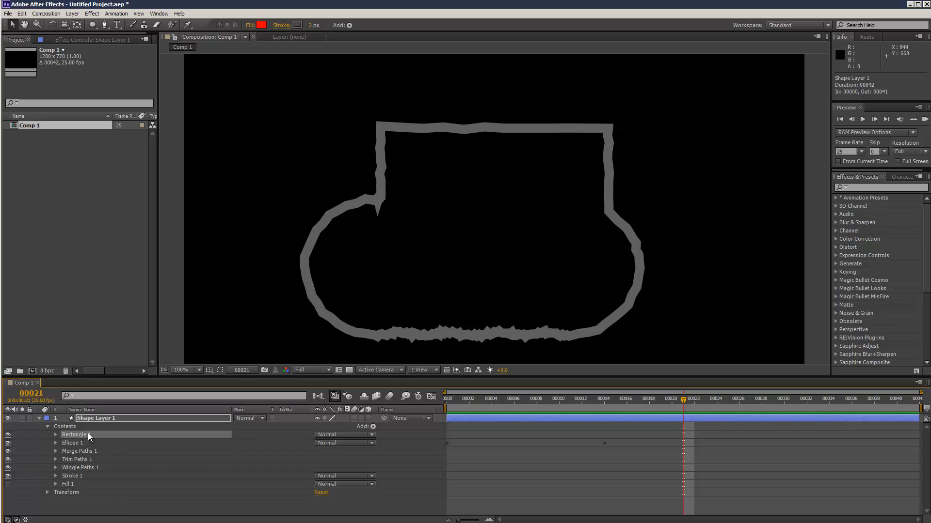
{"action": "left_click", "coordinate": [77, 458]}
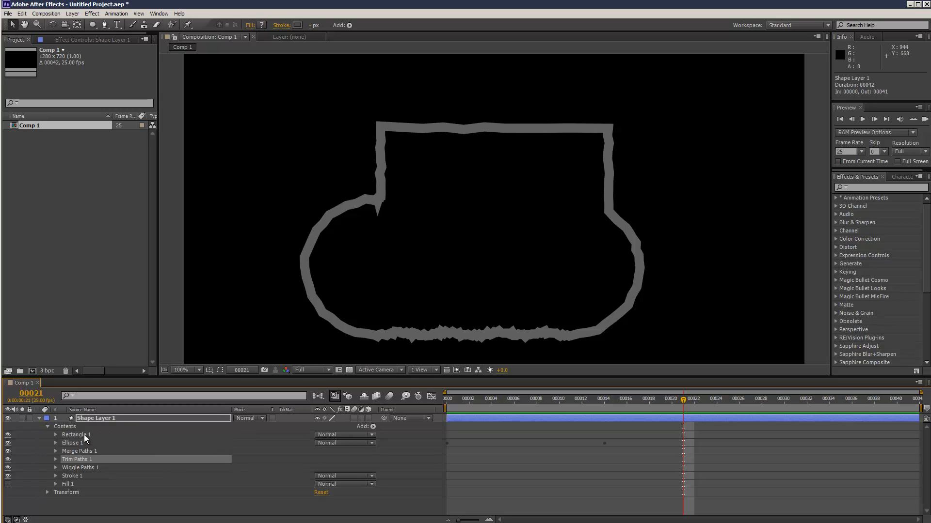